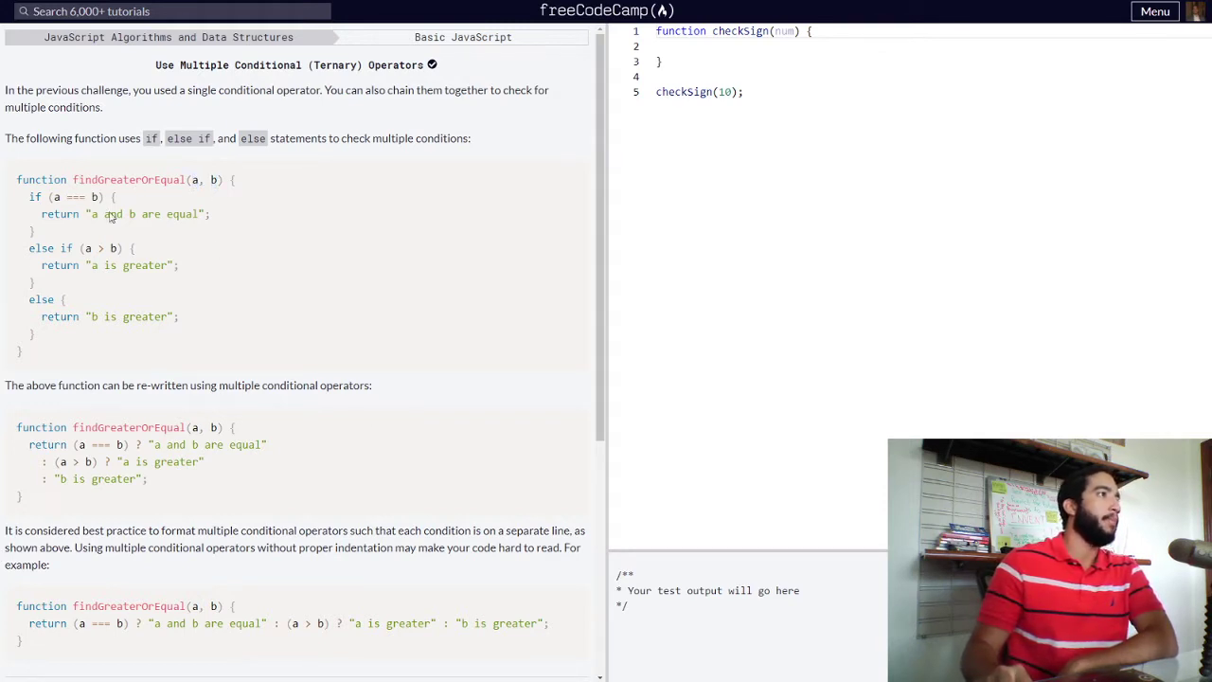
Review the challenge's findGreaterOrEqual ternary example and its 'b is greater' fallback string
double_click(35, 196)
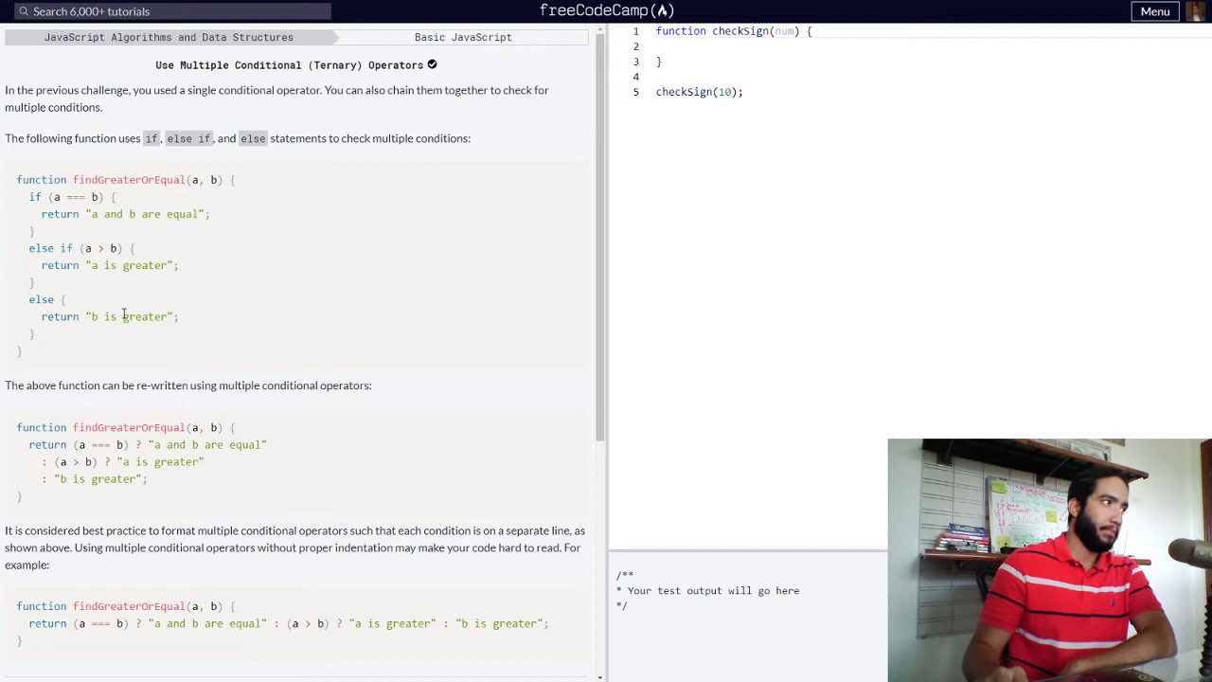
scroll(down, 3)
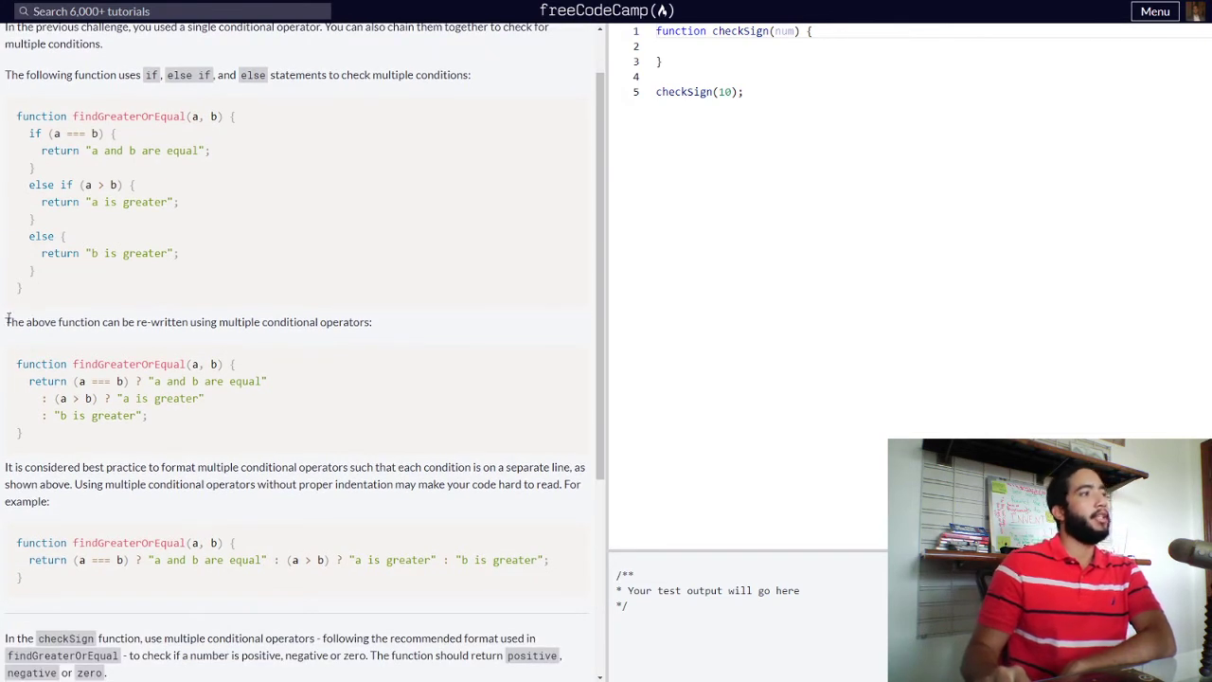
mouse_move(281, 333)
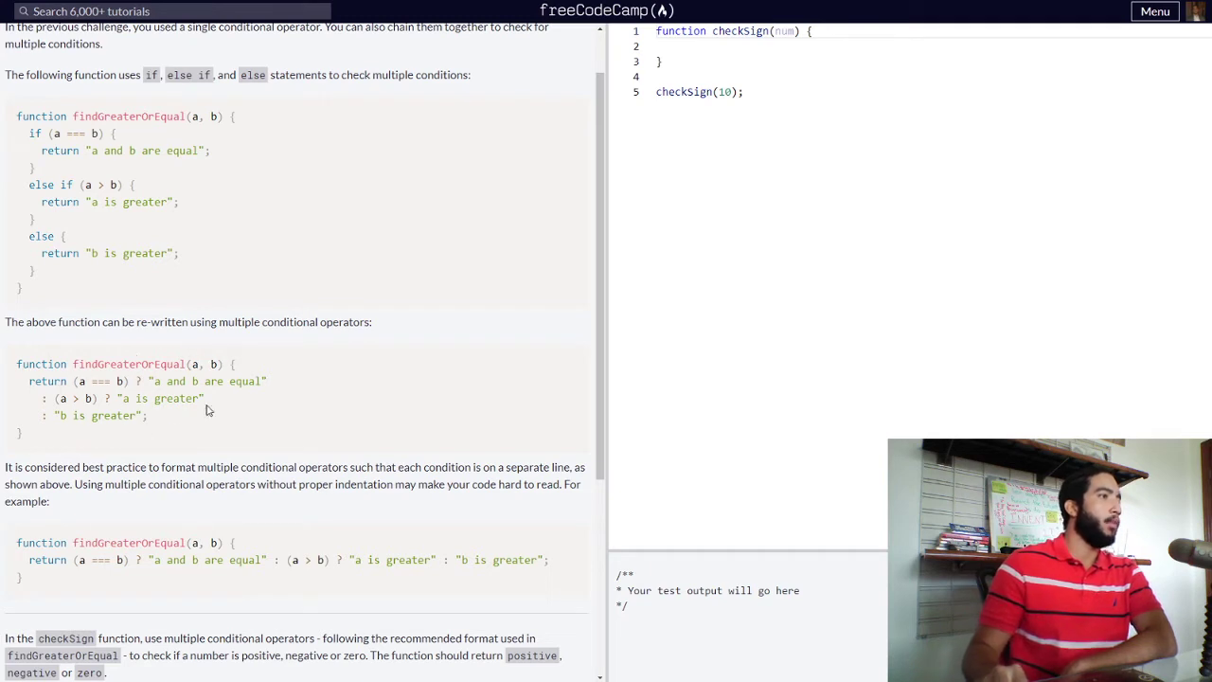
mouse_move(90, 414)
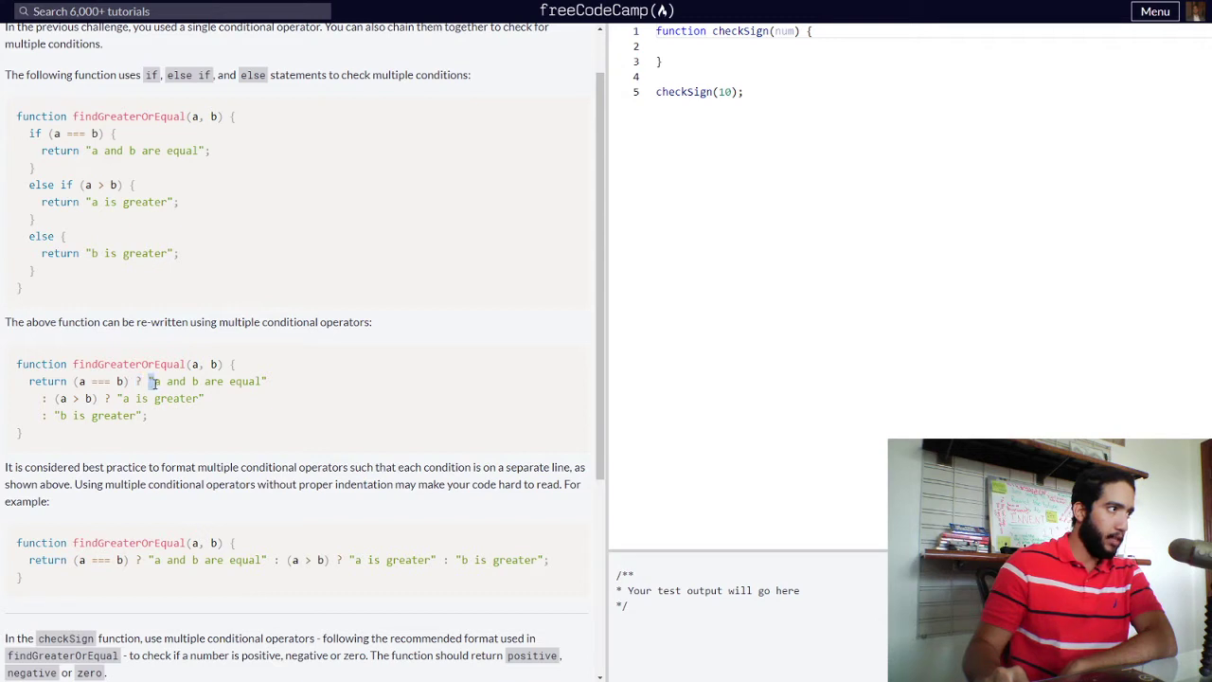
double_click(208, 381)
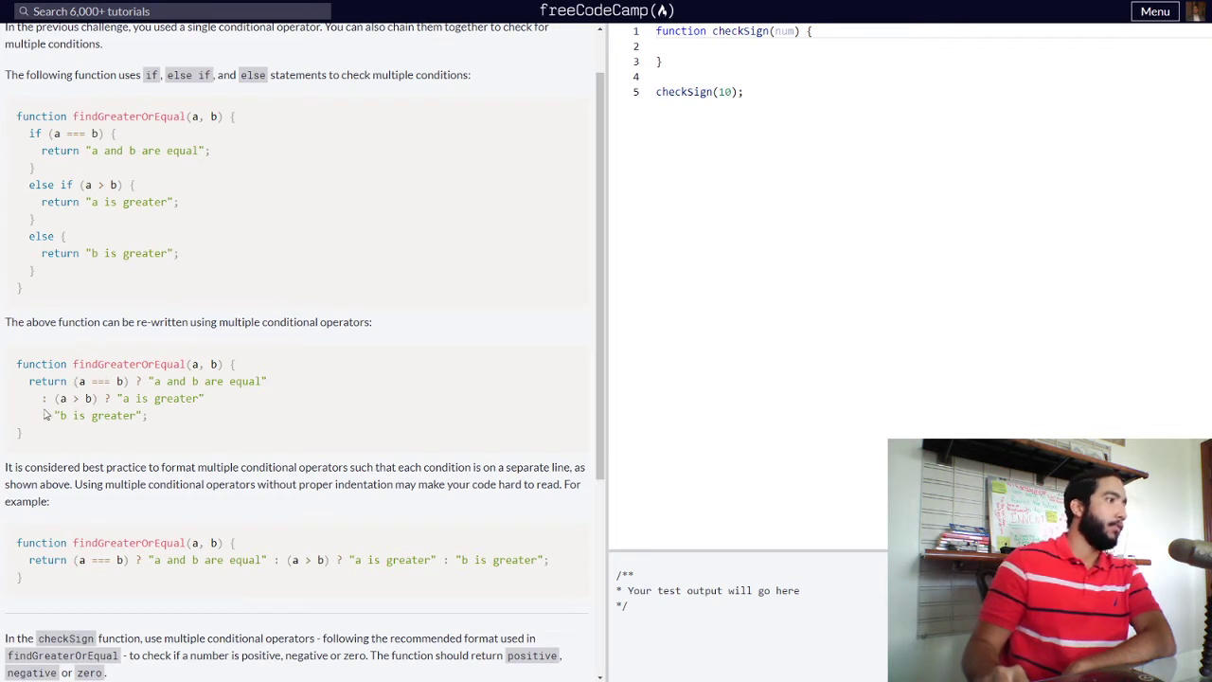
double_click(95, 415)
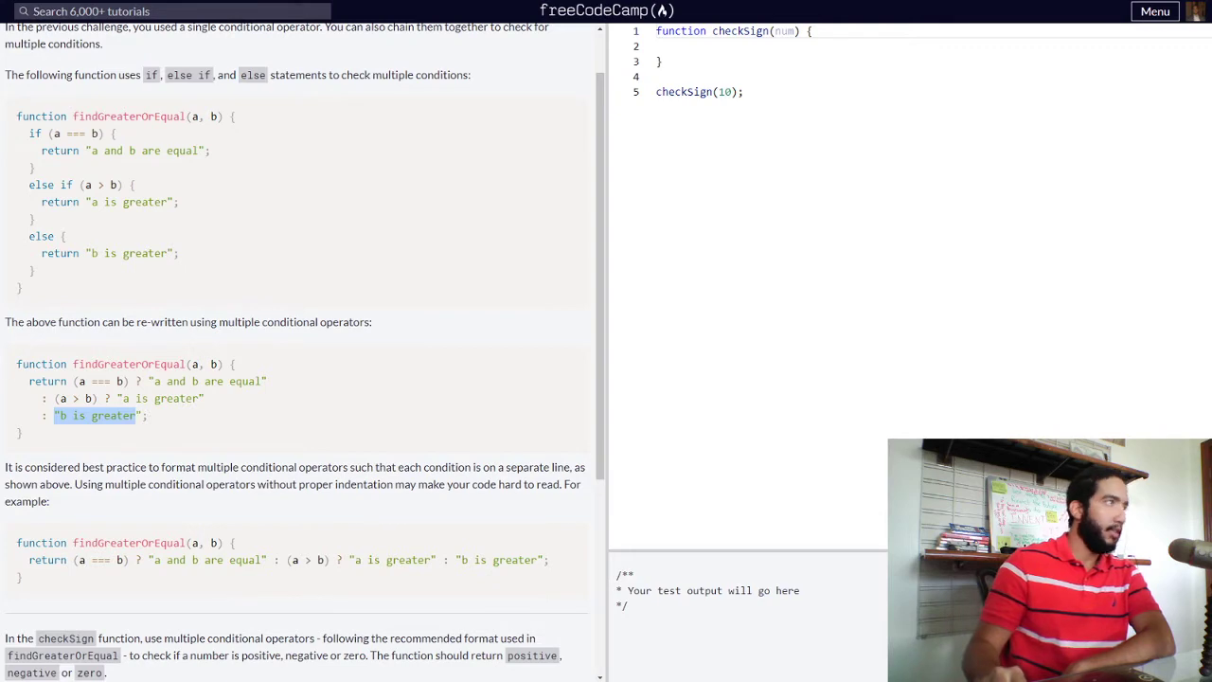
scroll(down, 3)
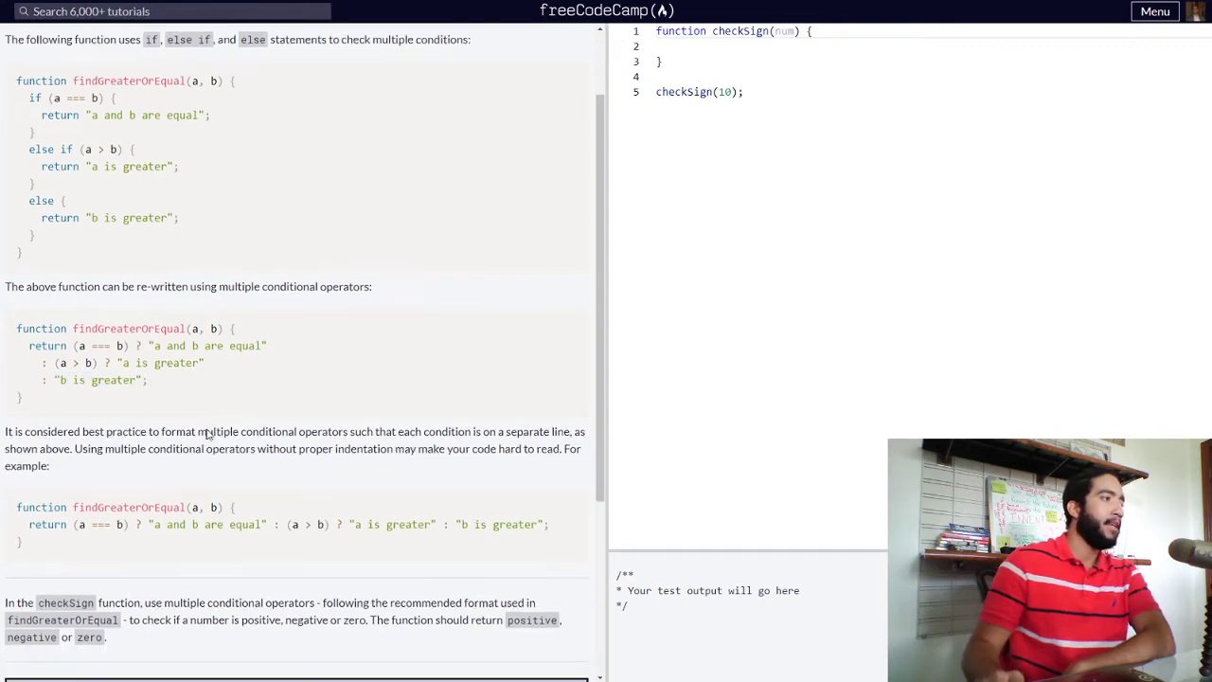
scroll(down, 3)
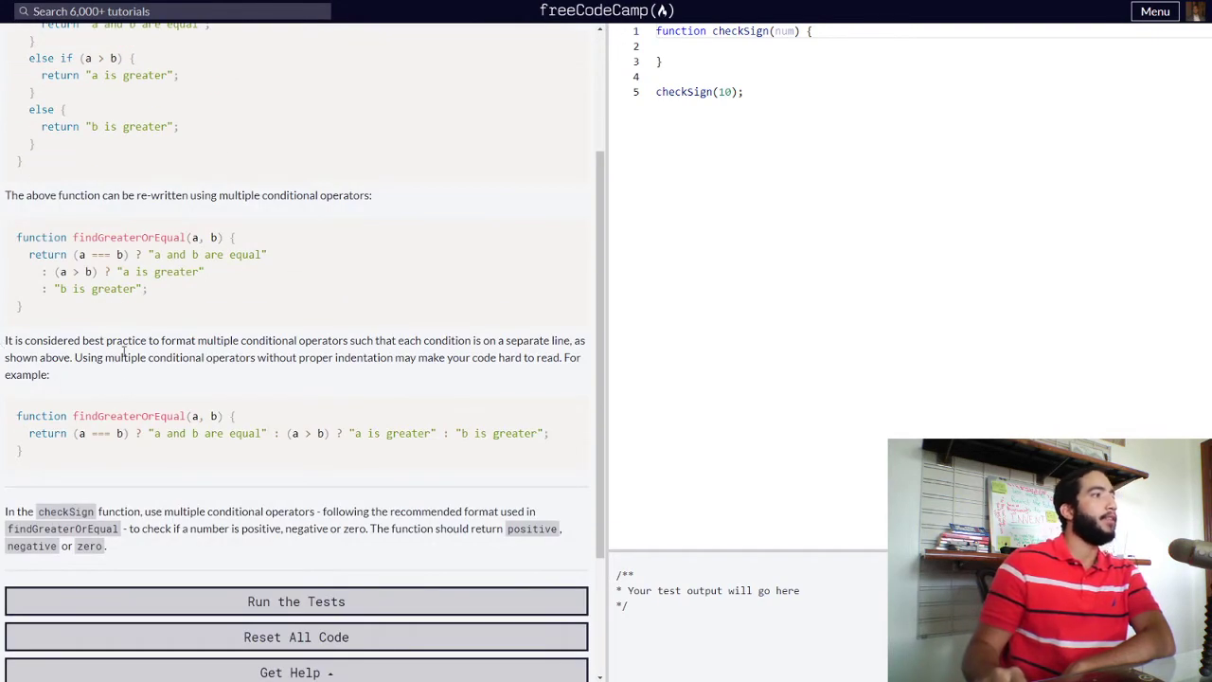
mouse_move(159, 379)
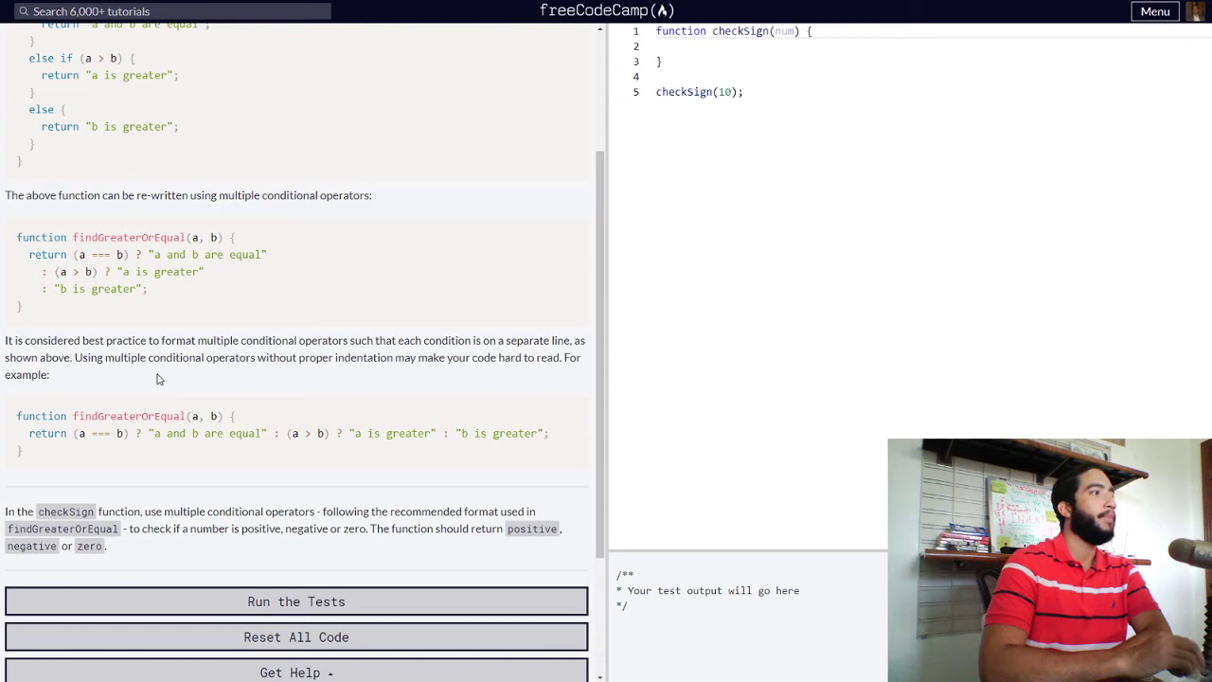
mouse_move(114, 343)
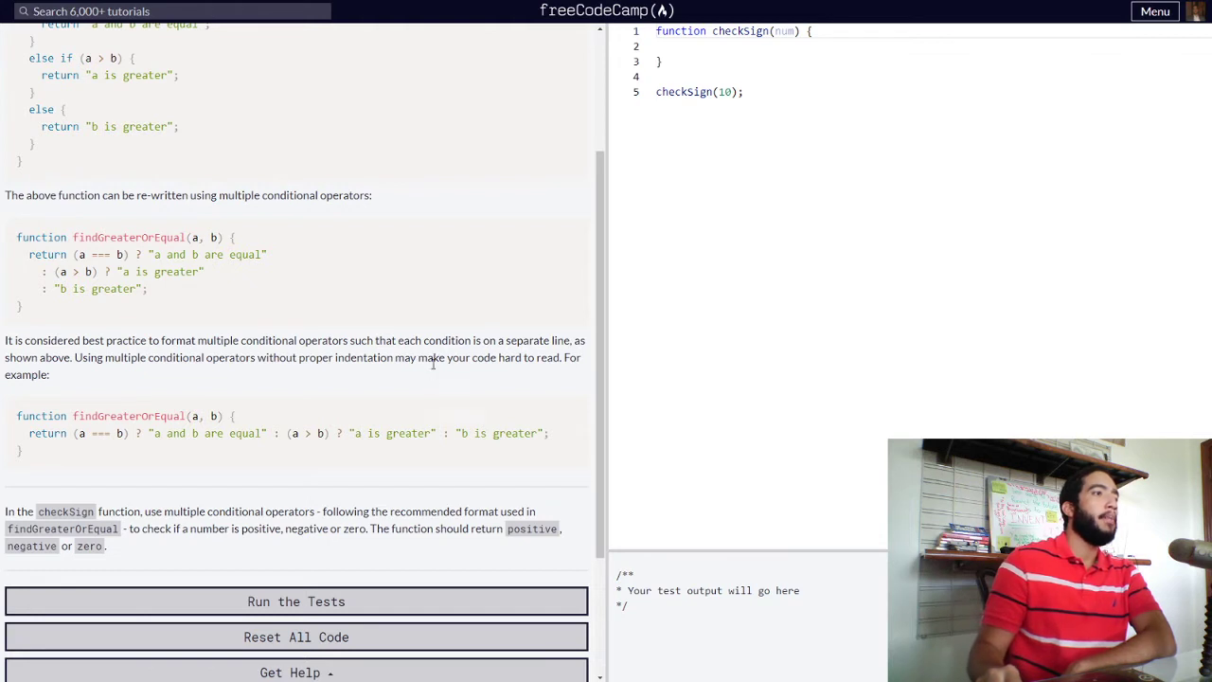
mouse_move(247, 582)
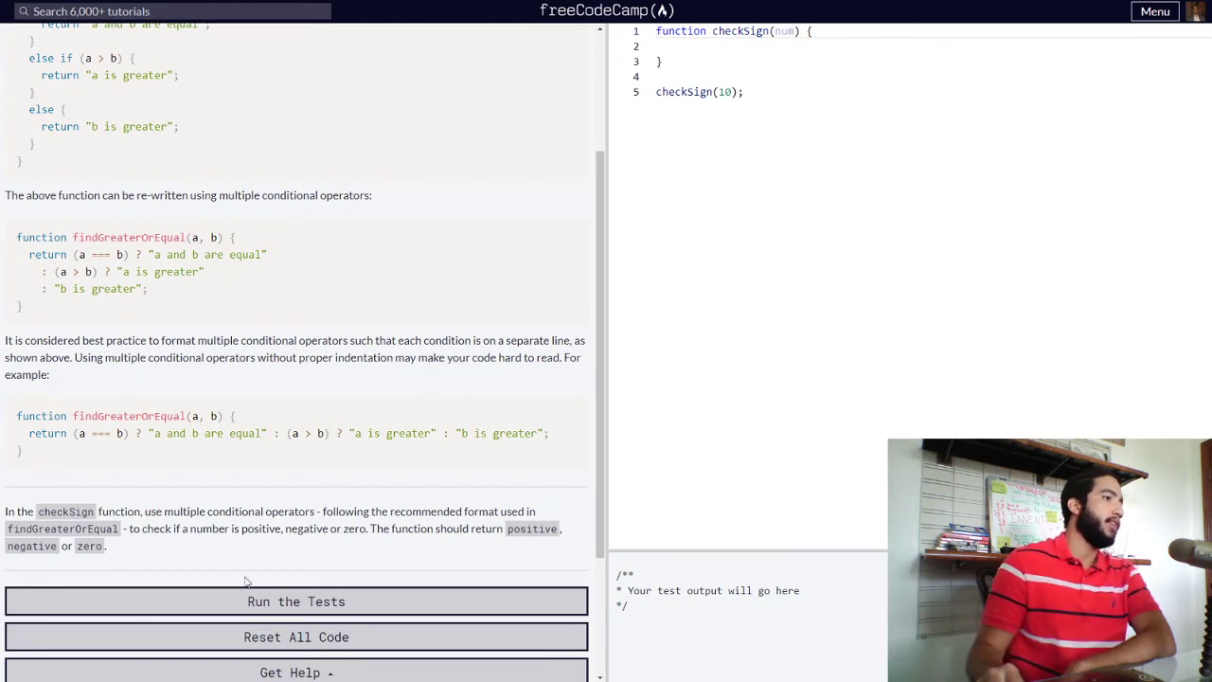
mouse_move(207, 232)
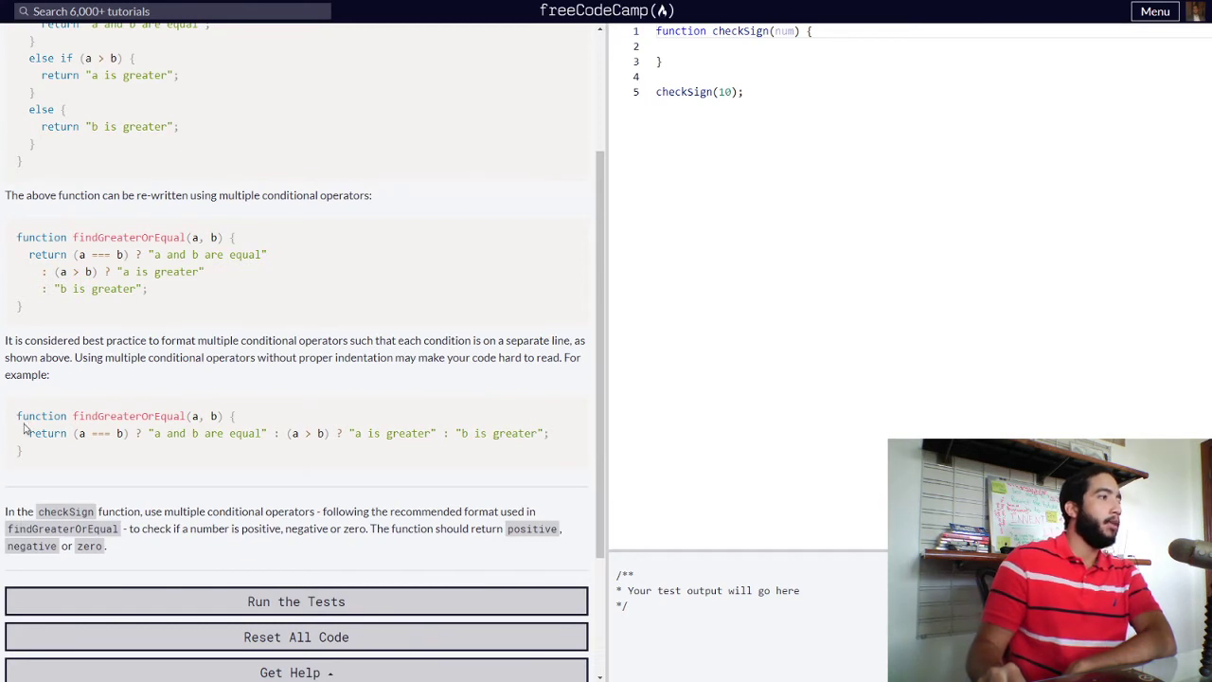
drag(16, 414, 549, 433)
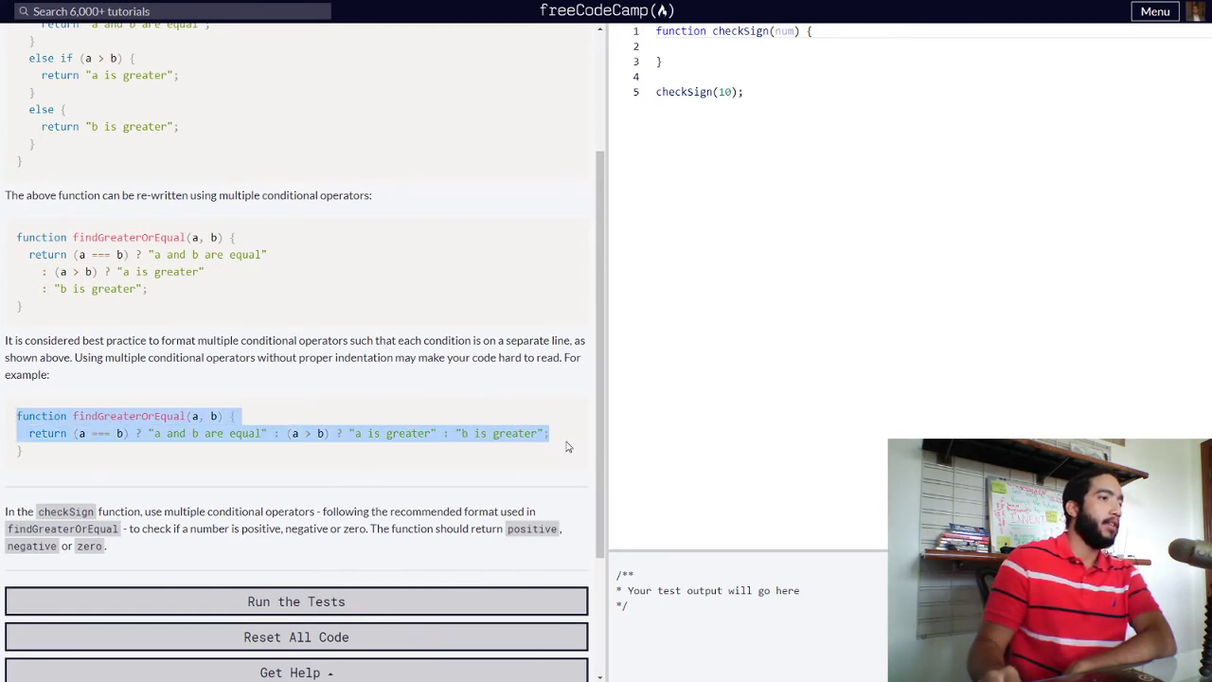
click(114, 433)
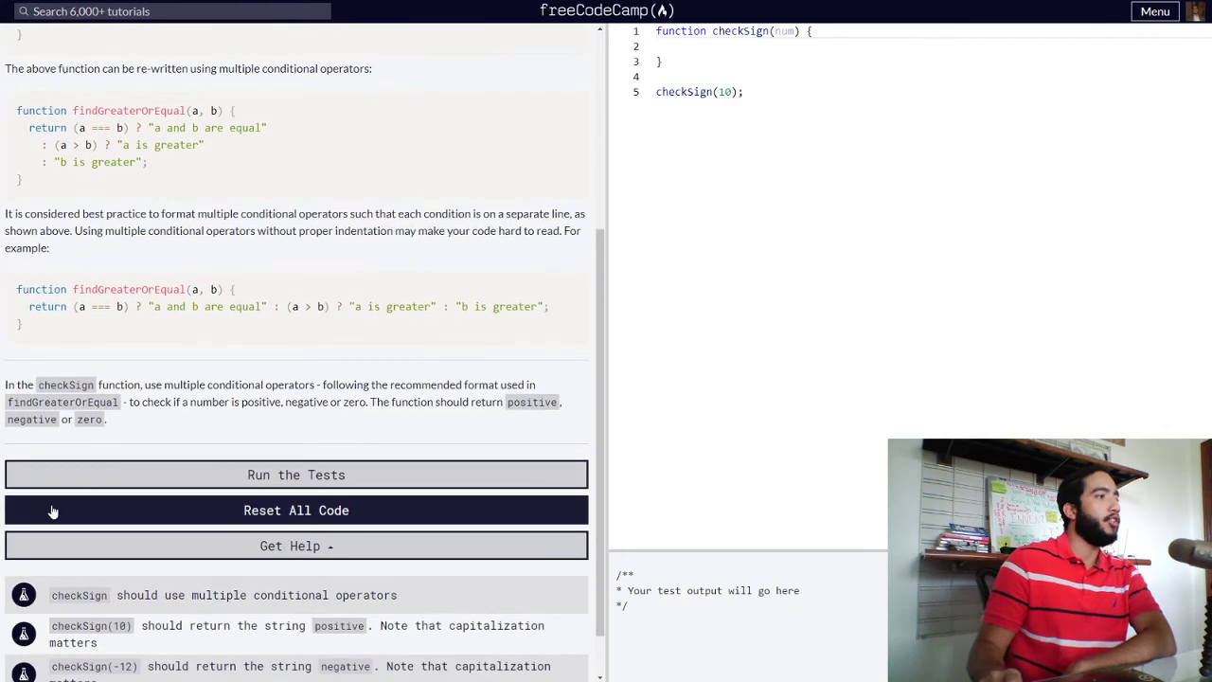
scroll(up, 3)
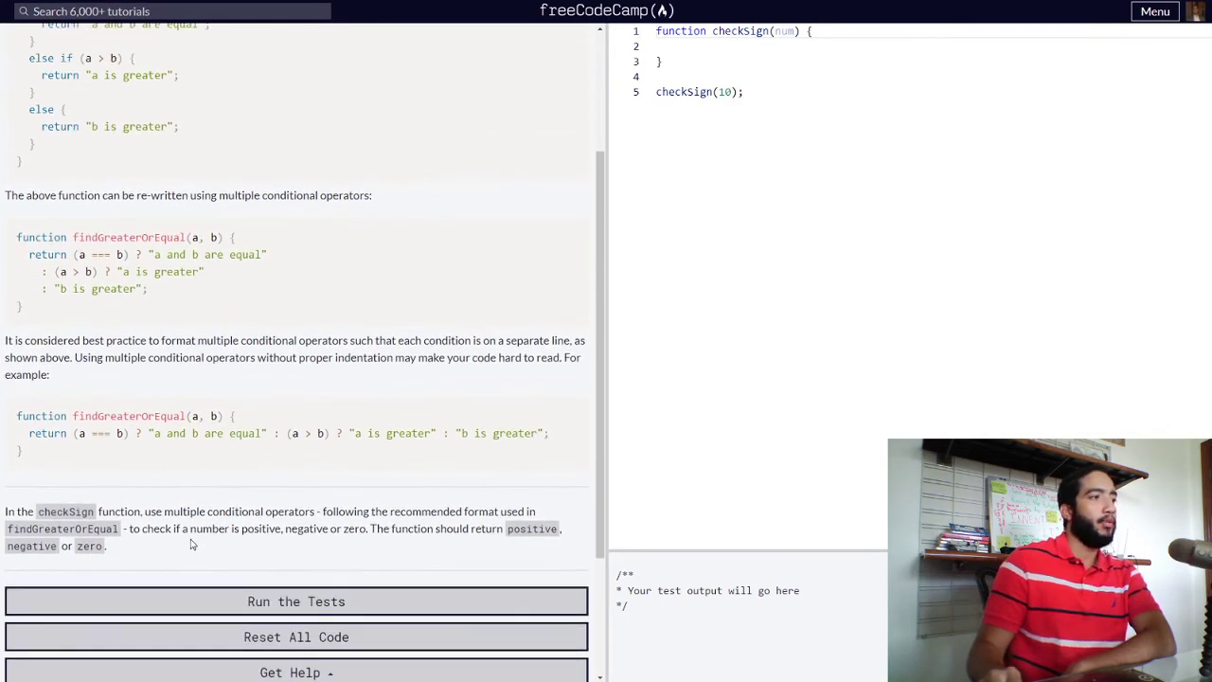
mouse_move(399, 407)
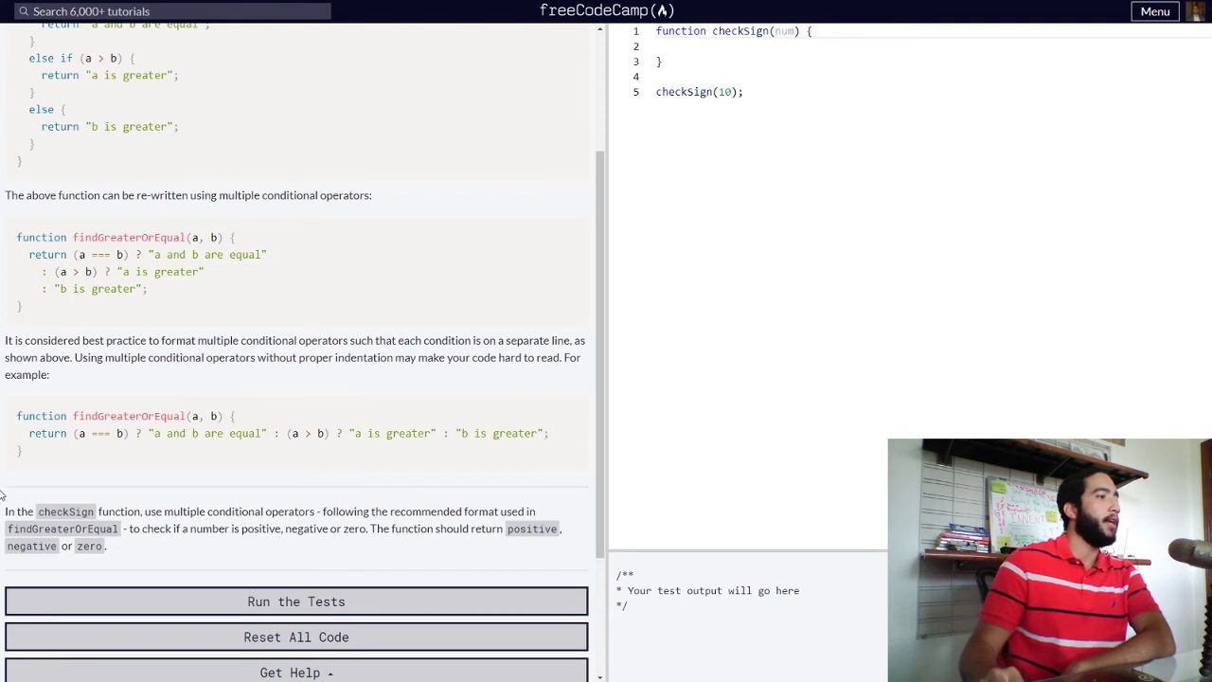
mouse_move(88, 617)
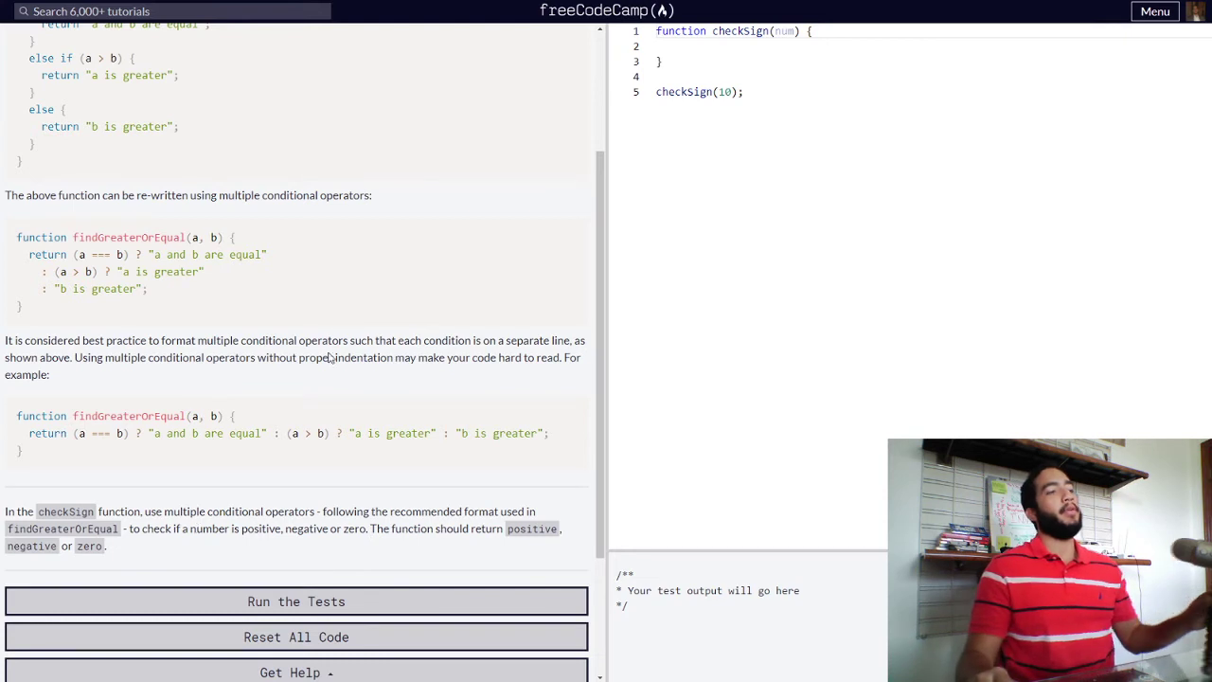
Write return (num === 0) ? 'zero' as the first branch inside checkSign's body
click(706, 47)
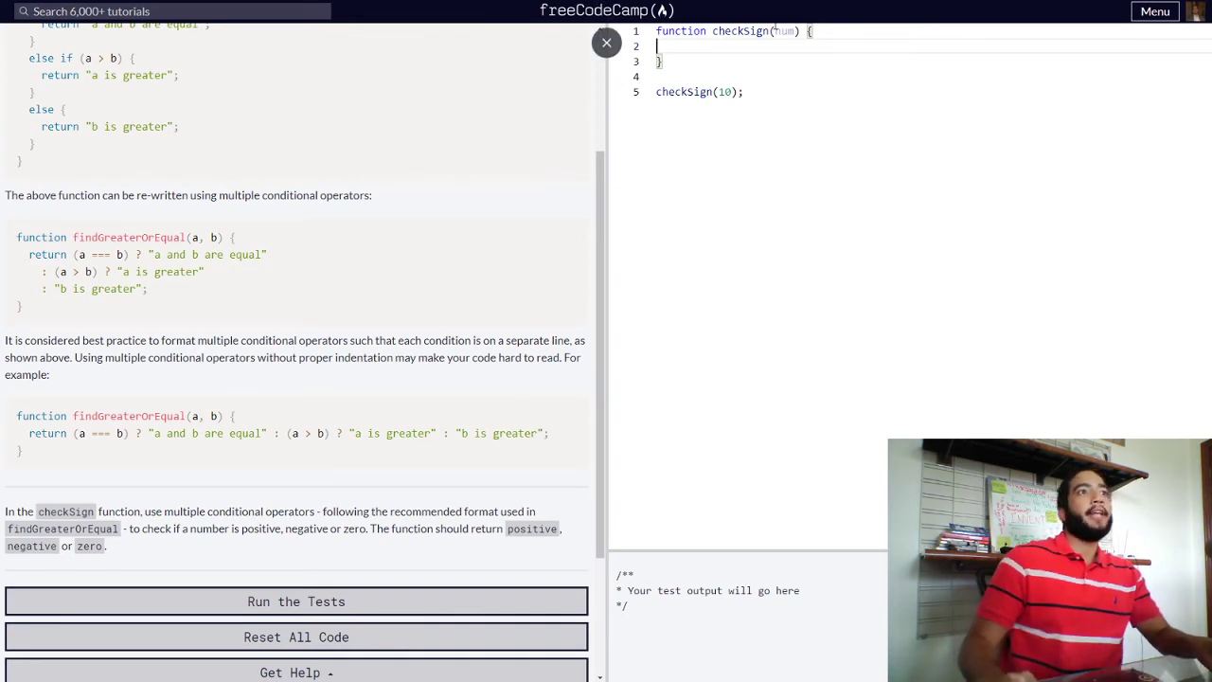
double_click(784, 31)
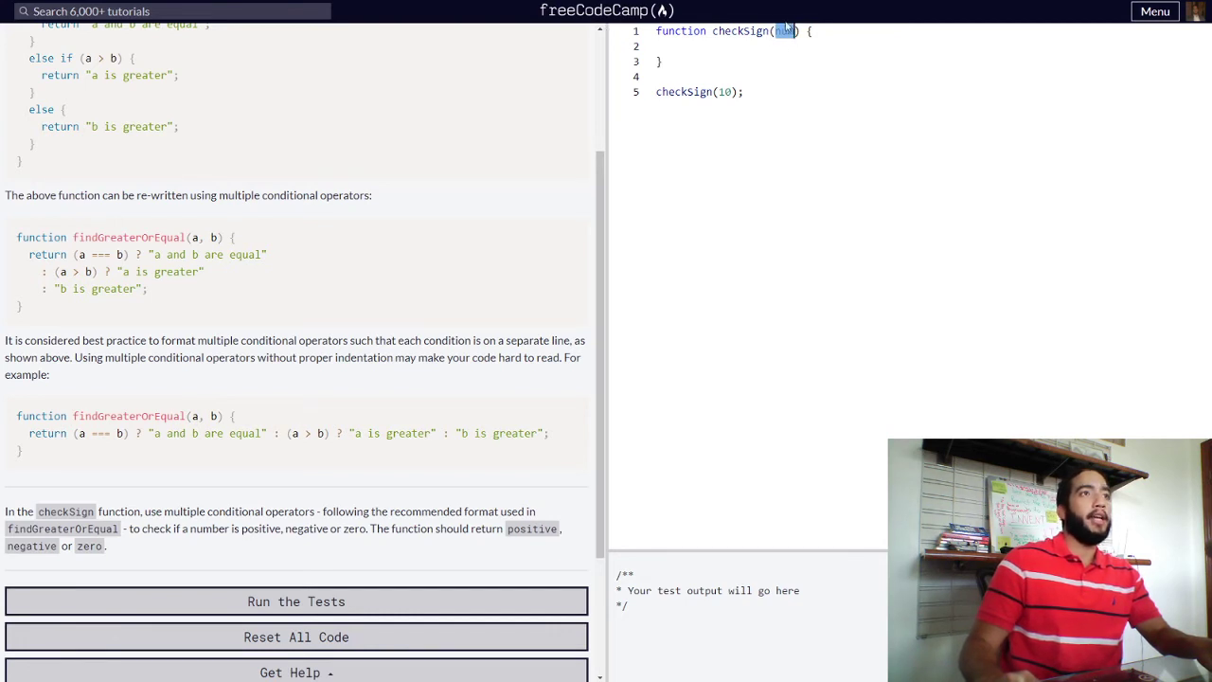
mouse_move(654, 99)
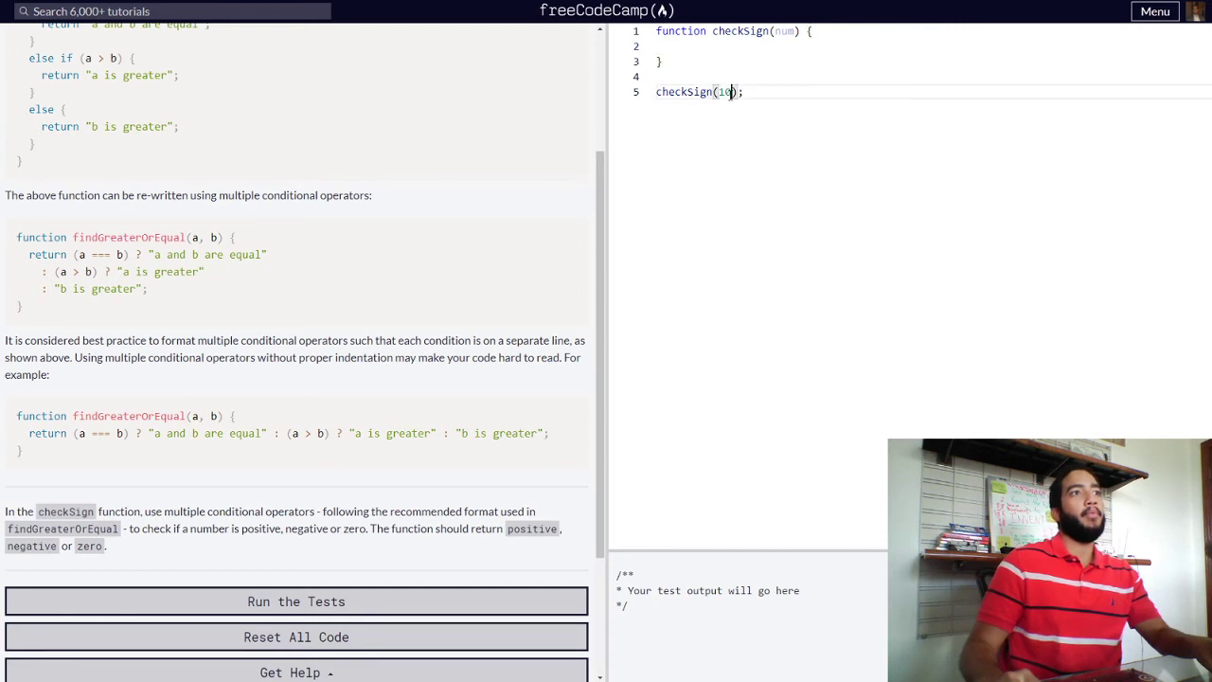
click(662, 46)
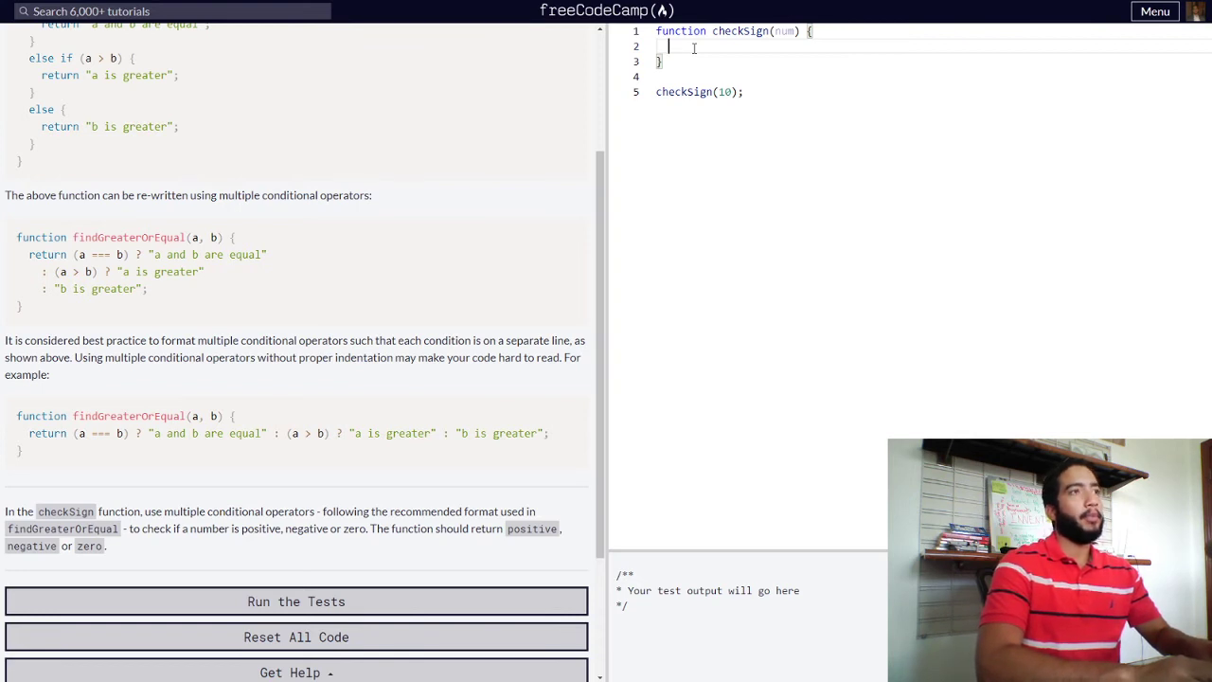
text(return)
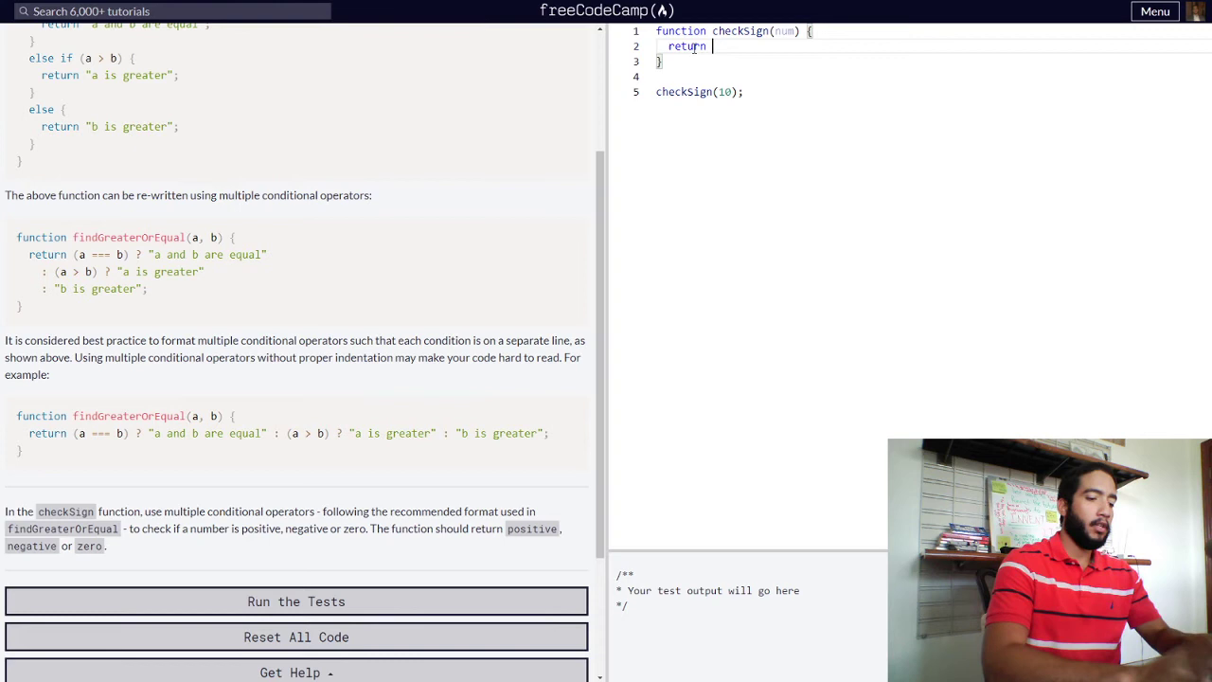
text(())
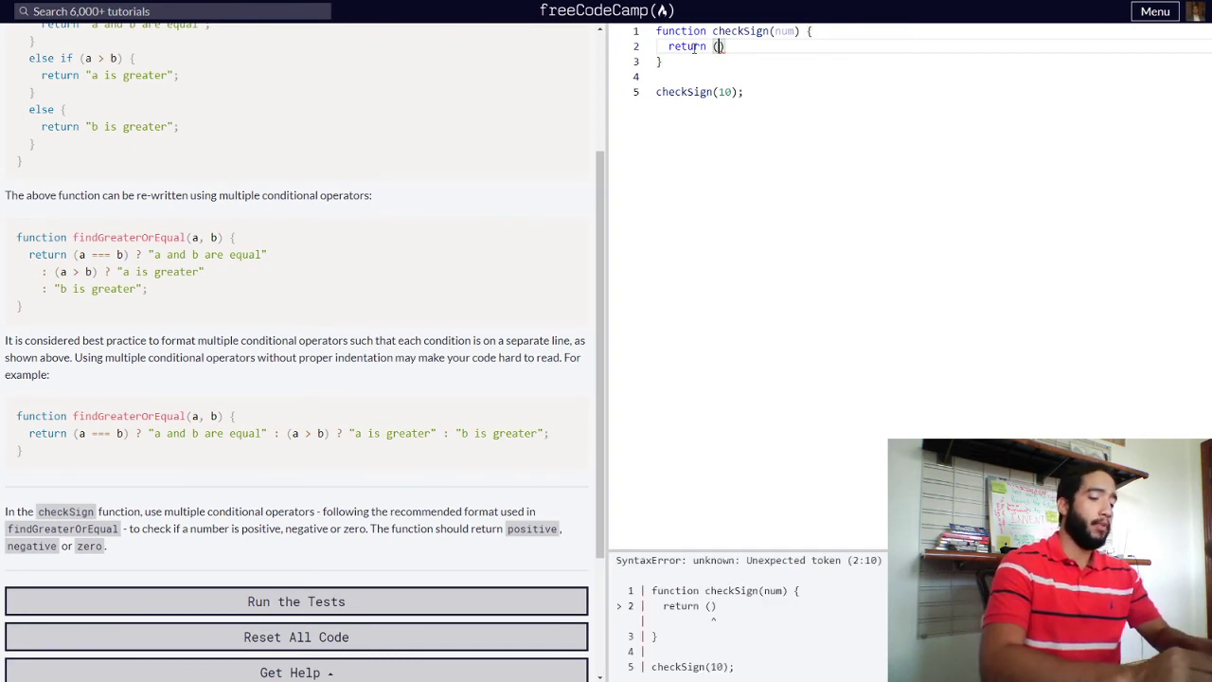
text(num)
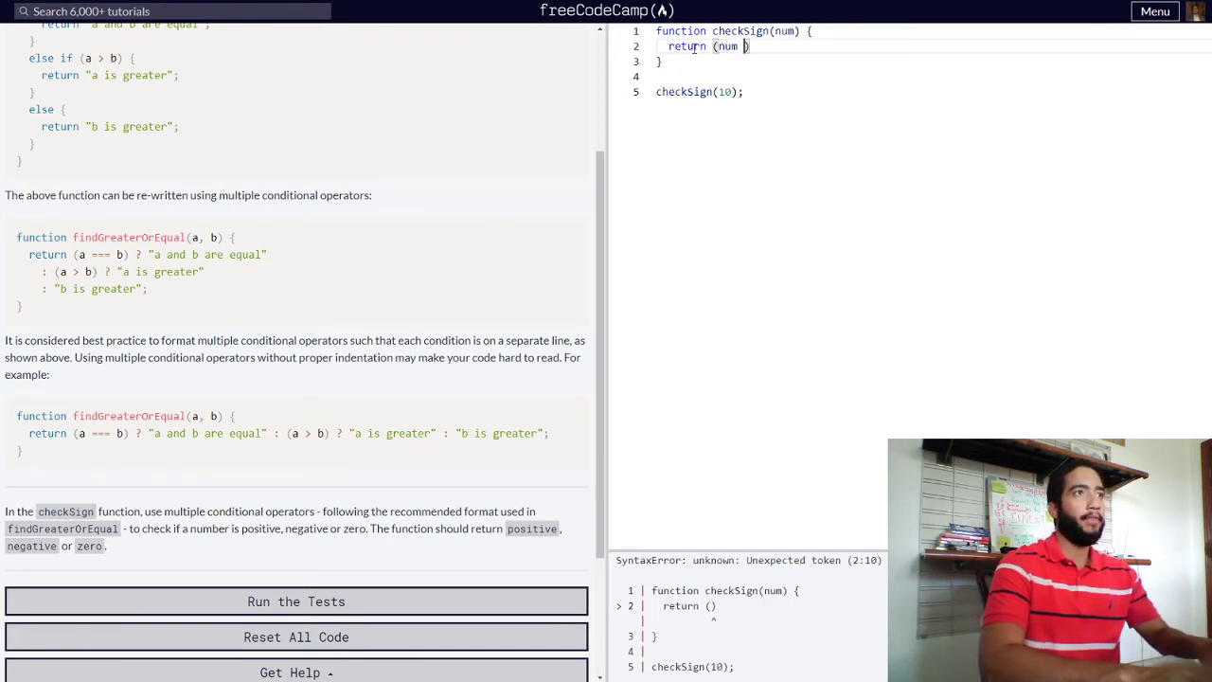
text(===)
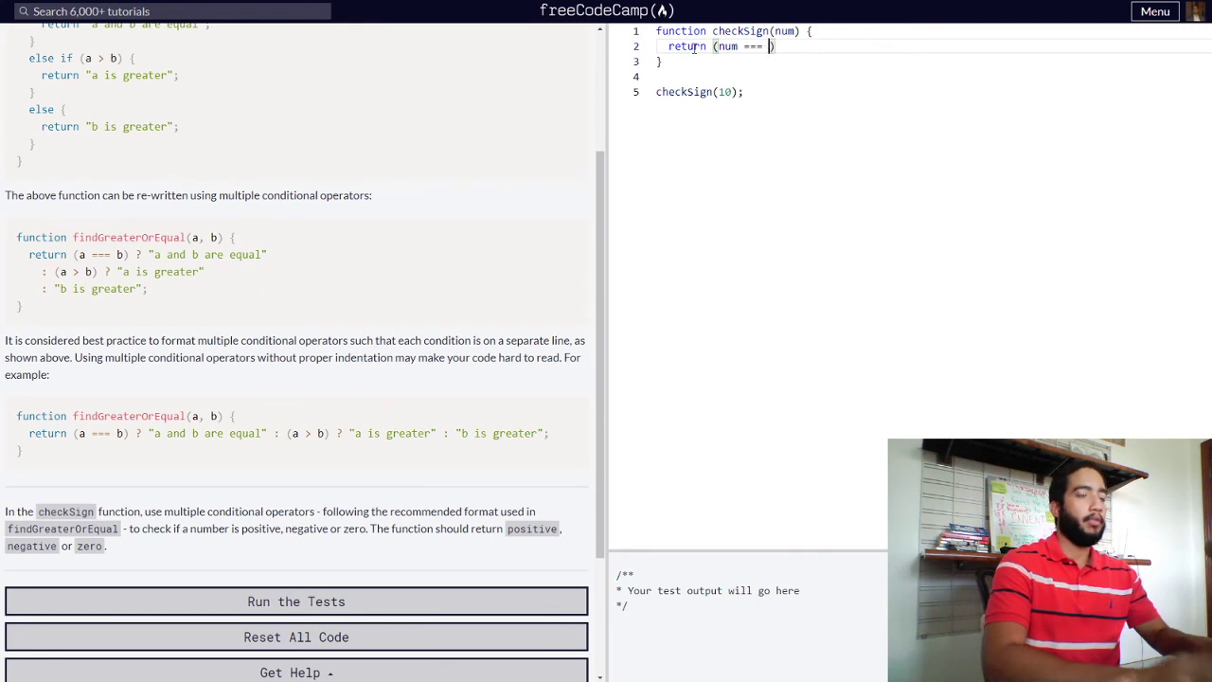
text(0))
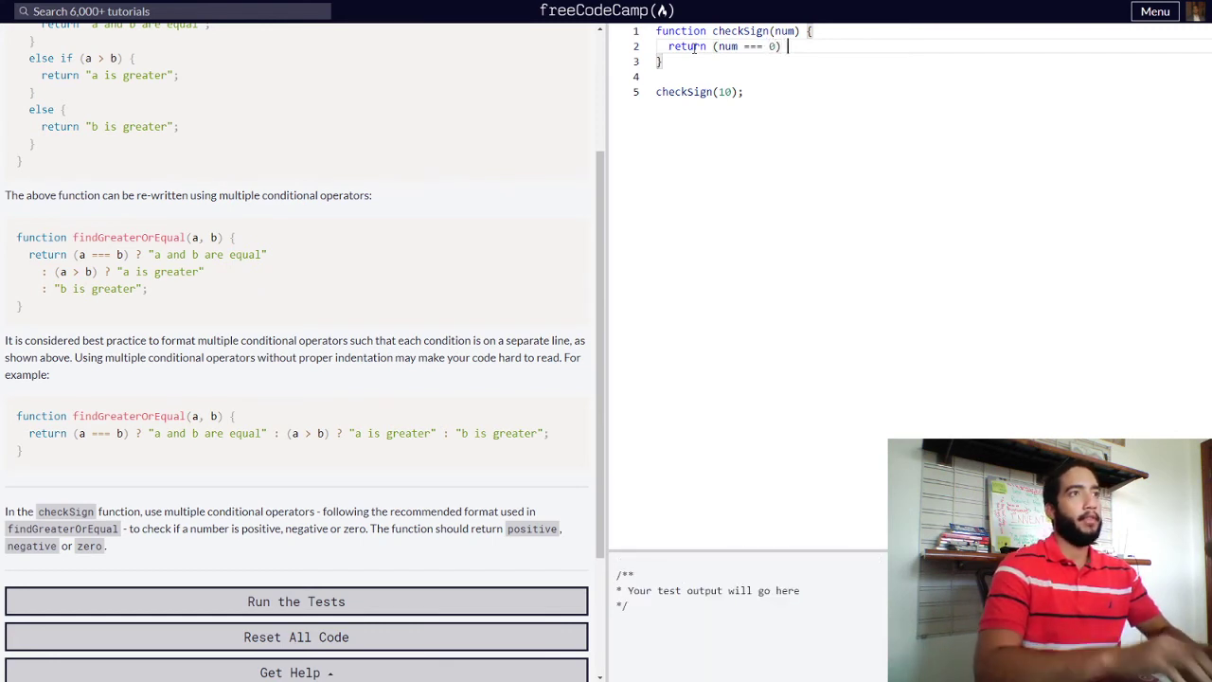
text(? retu)
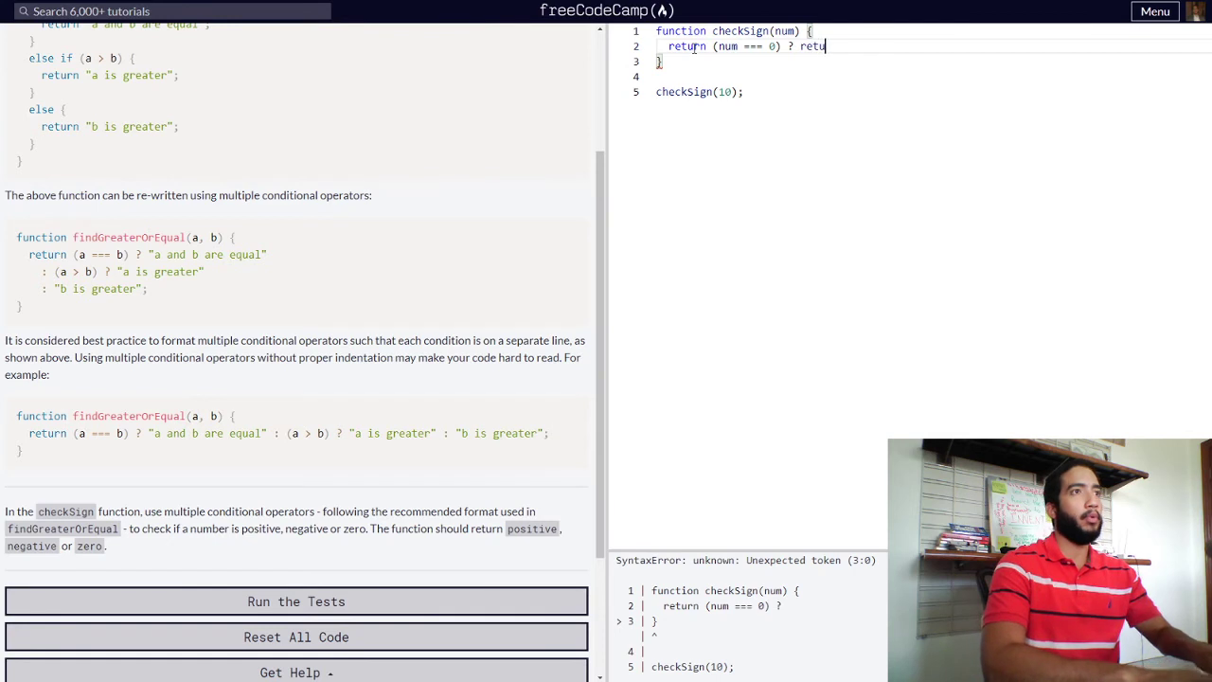
text("")
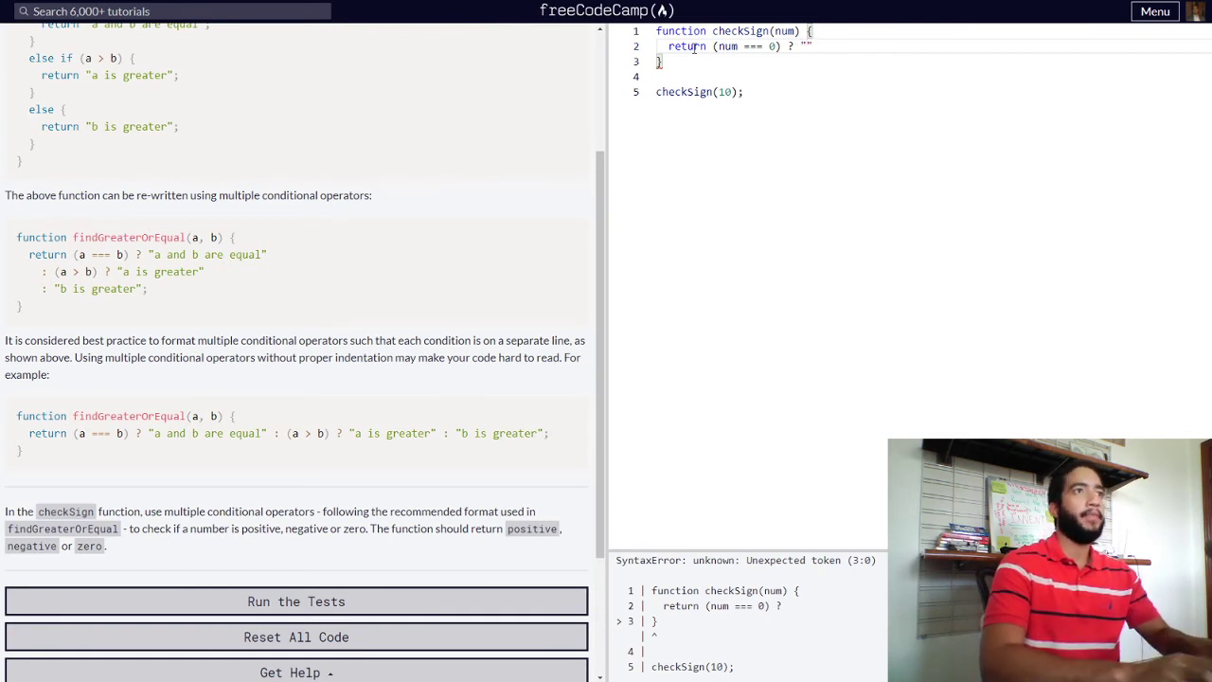
text(')
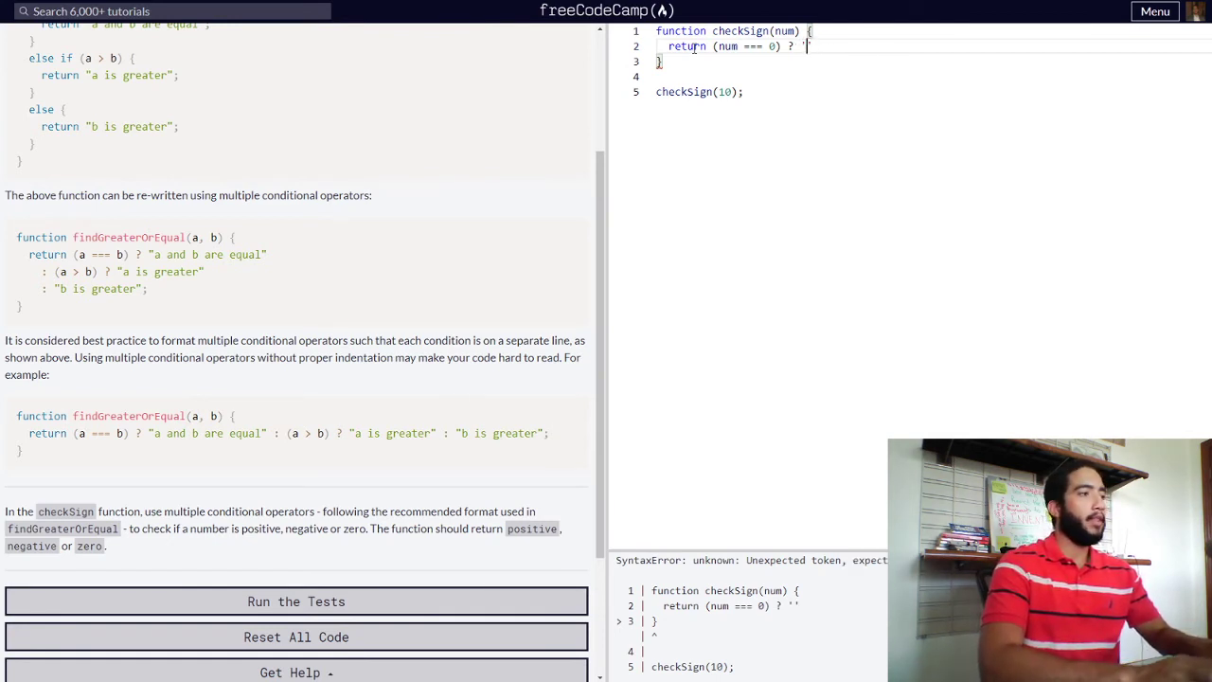
text(ze)
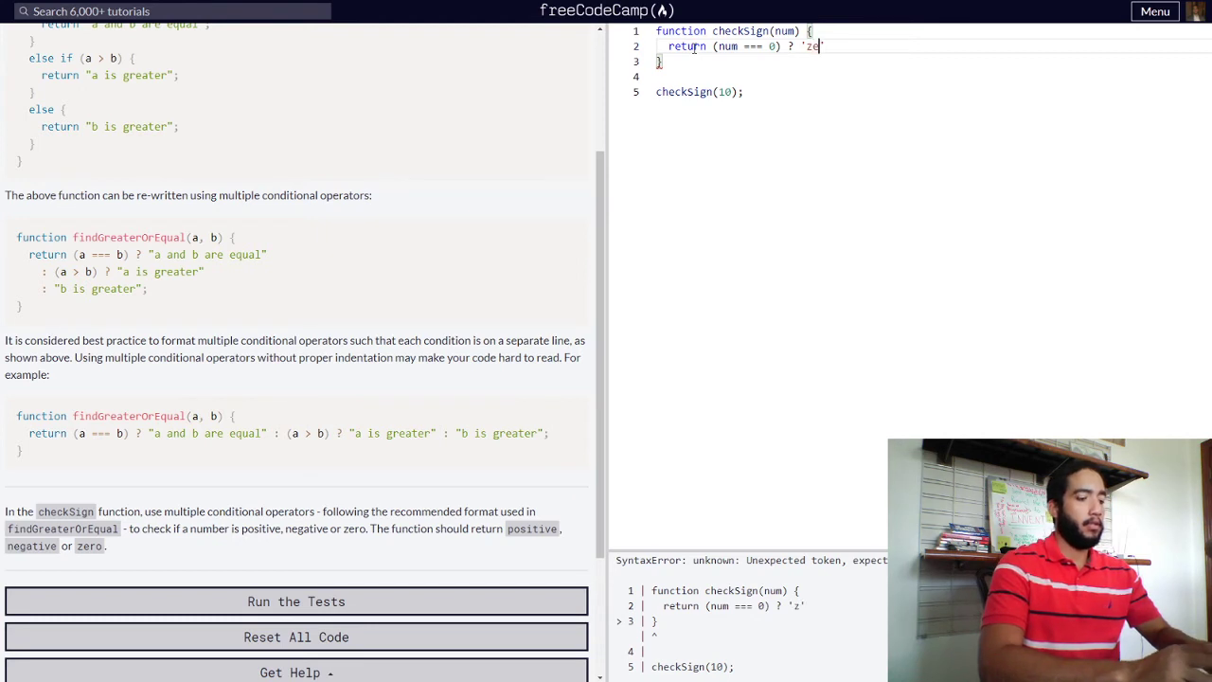
text(ro')
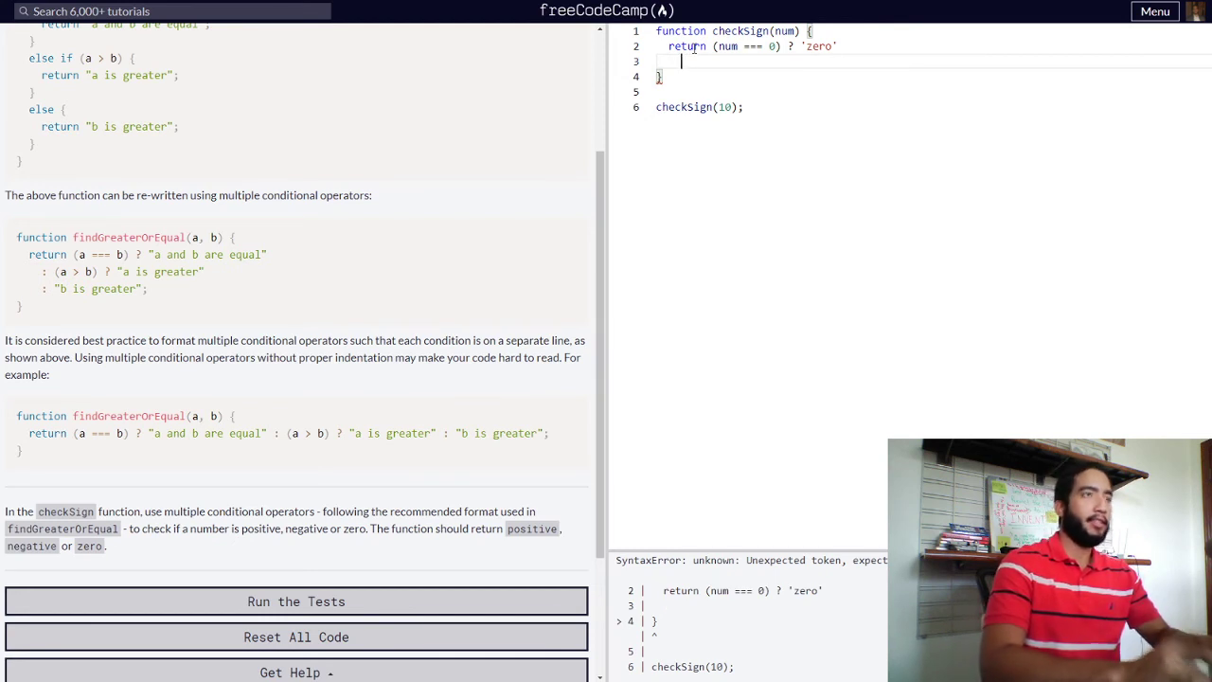
Chain : (num > 0) ? 'positive' as the second branch of the return
text(:)
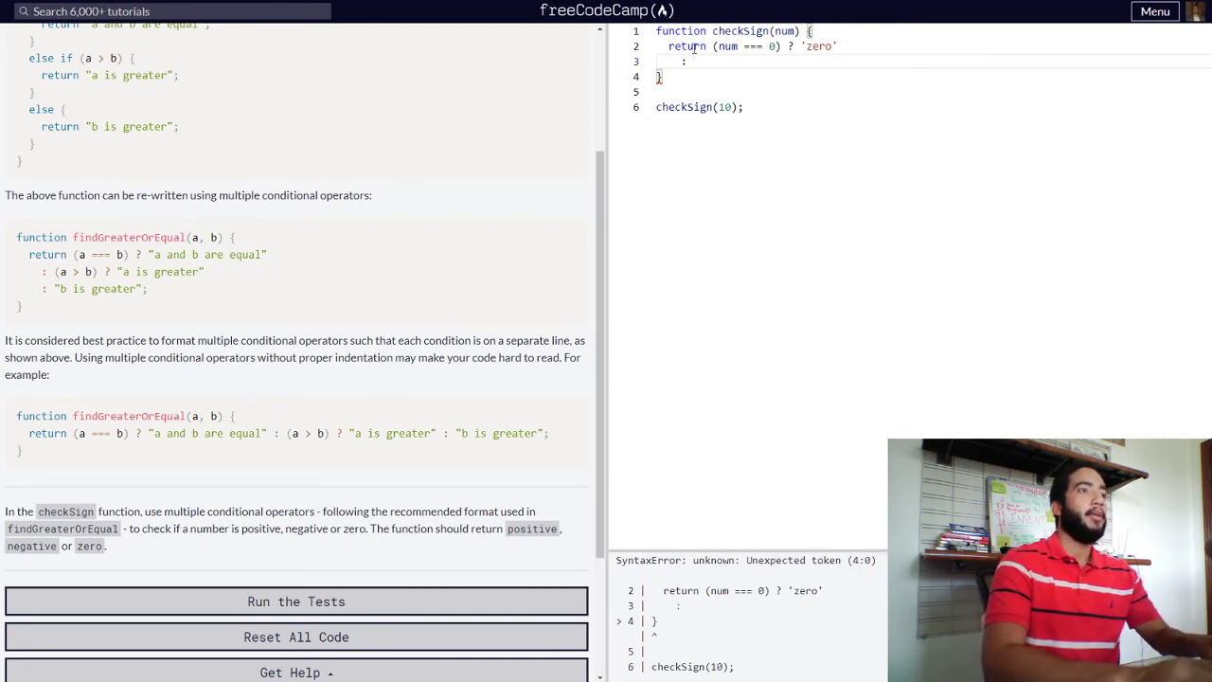
text(())
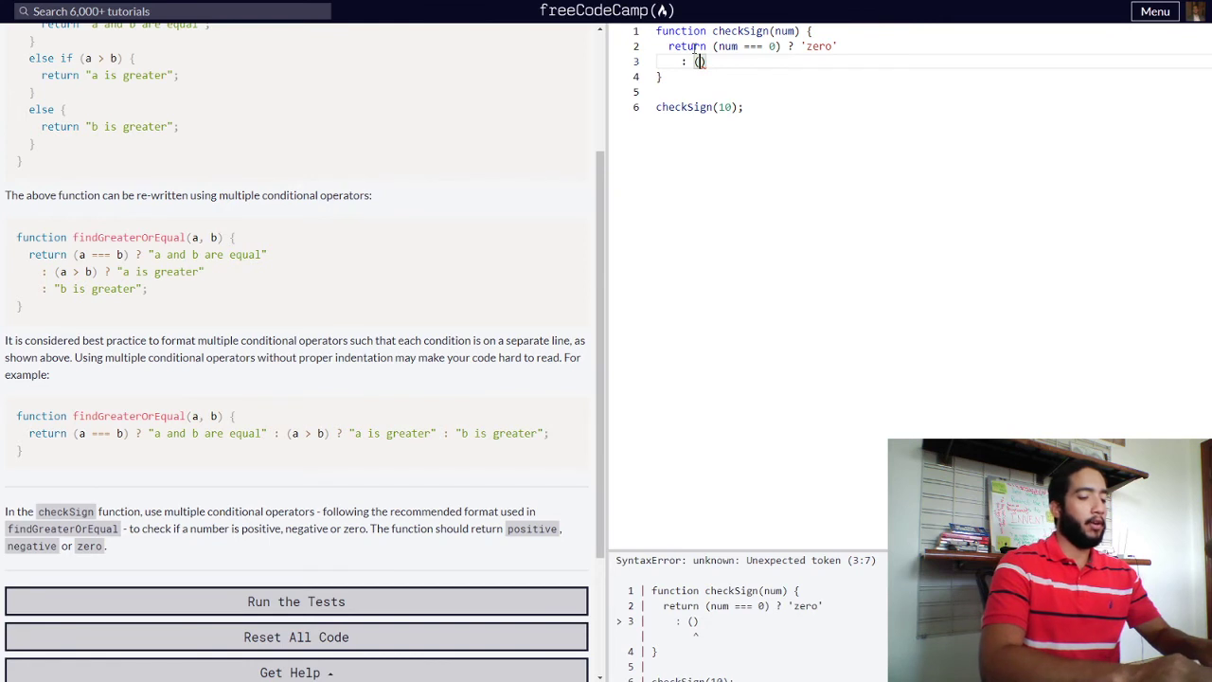
text(num)
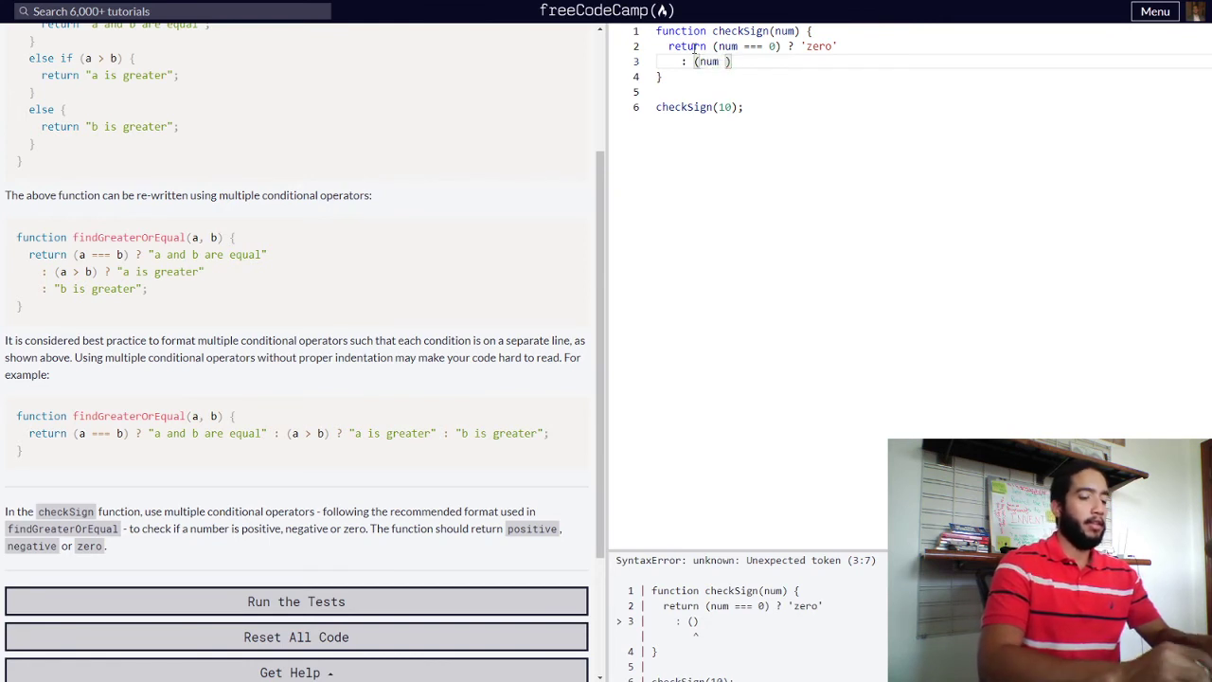
text(> 0)
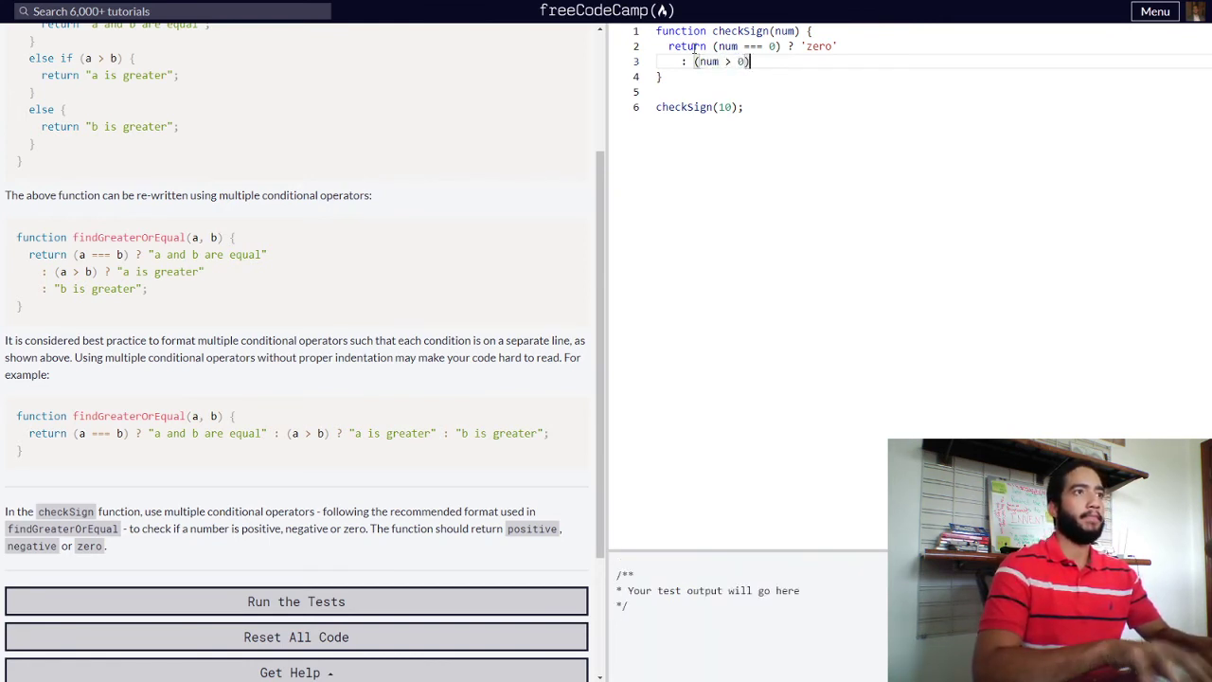
text(? ')
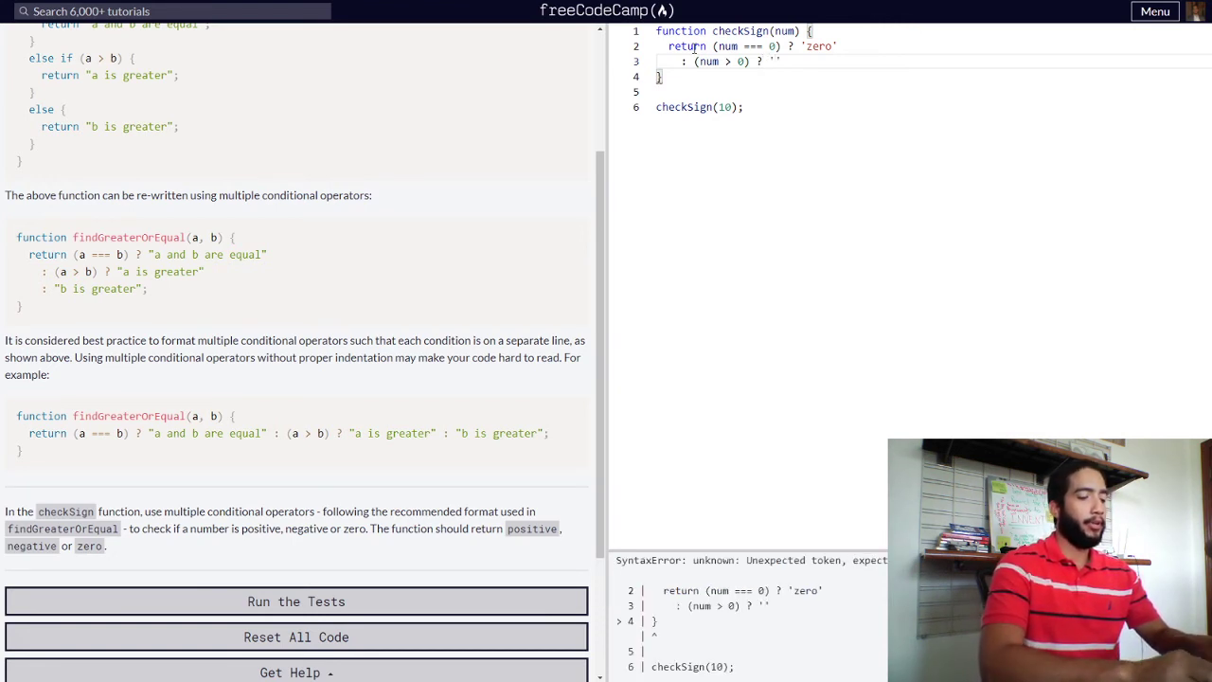
text(positive)
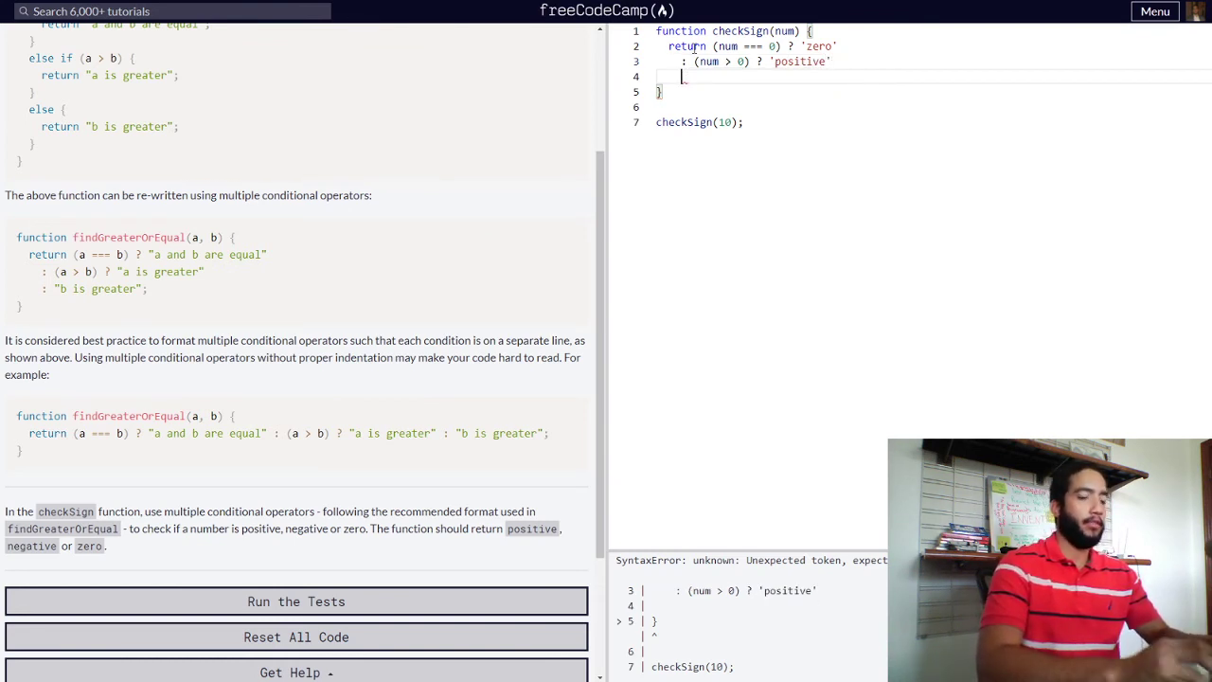
Finish with the : 'negative' fallback and close the statement with a semicolon
text(:)
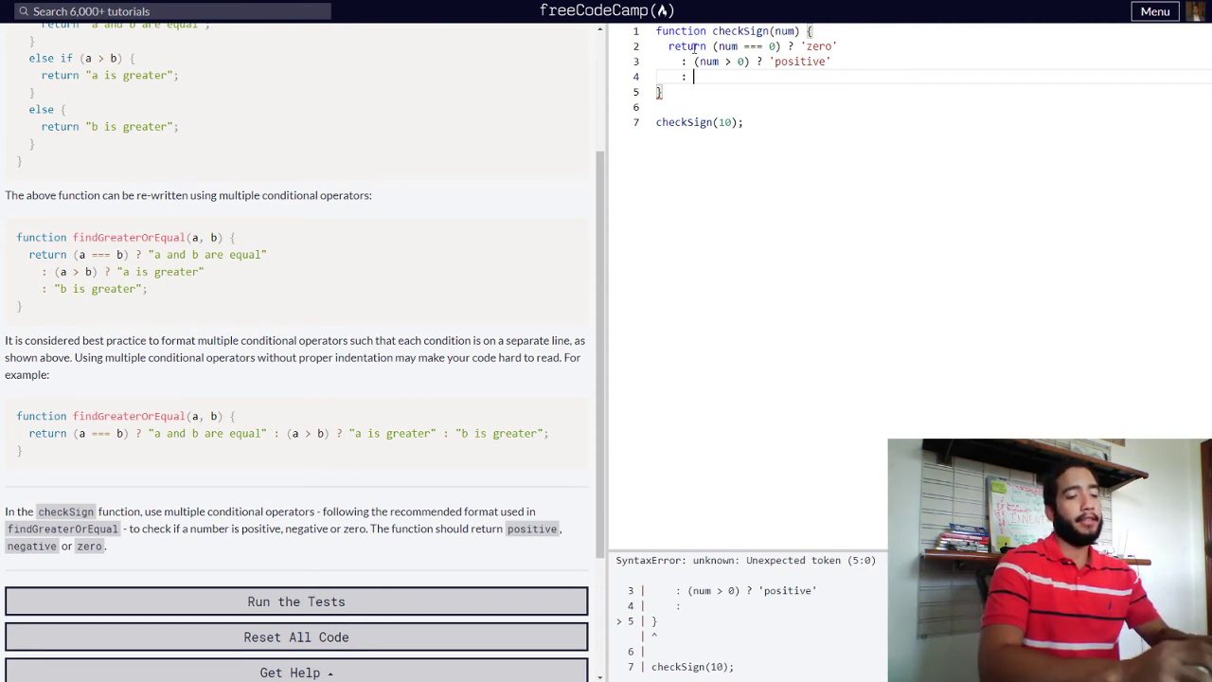
text(')
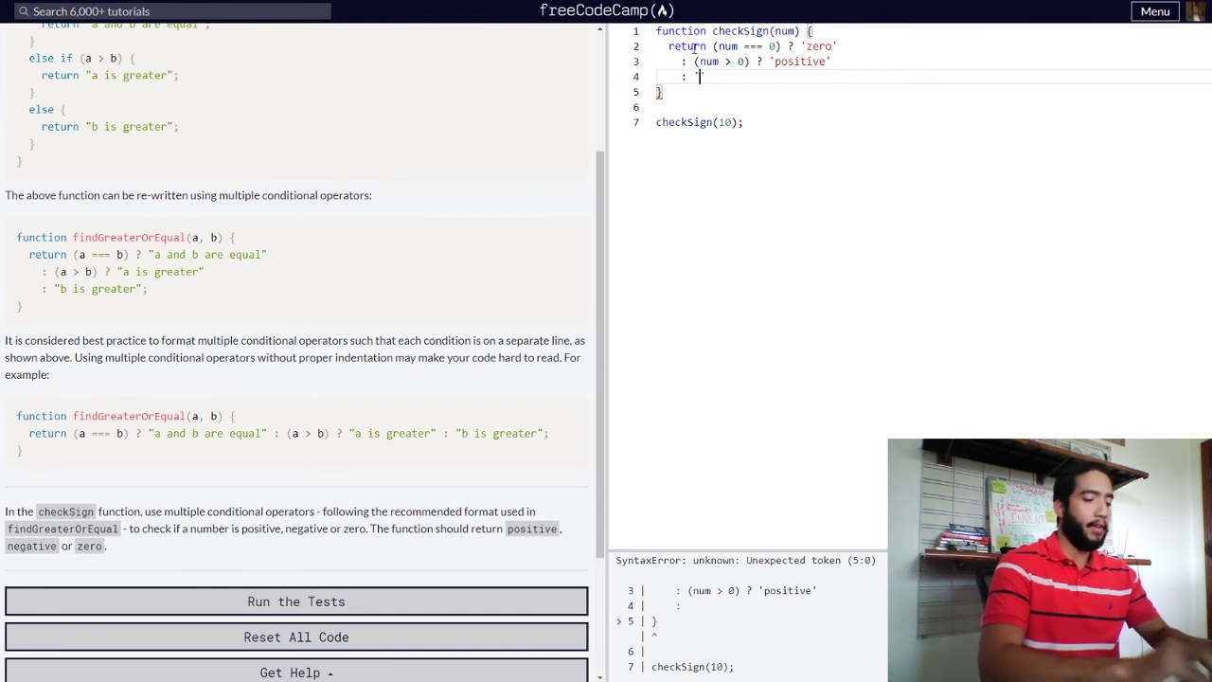
text(negative')
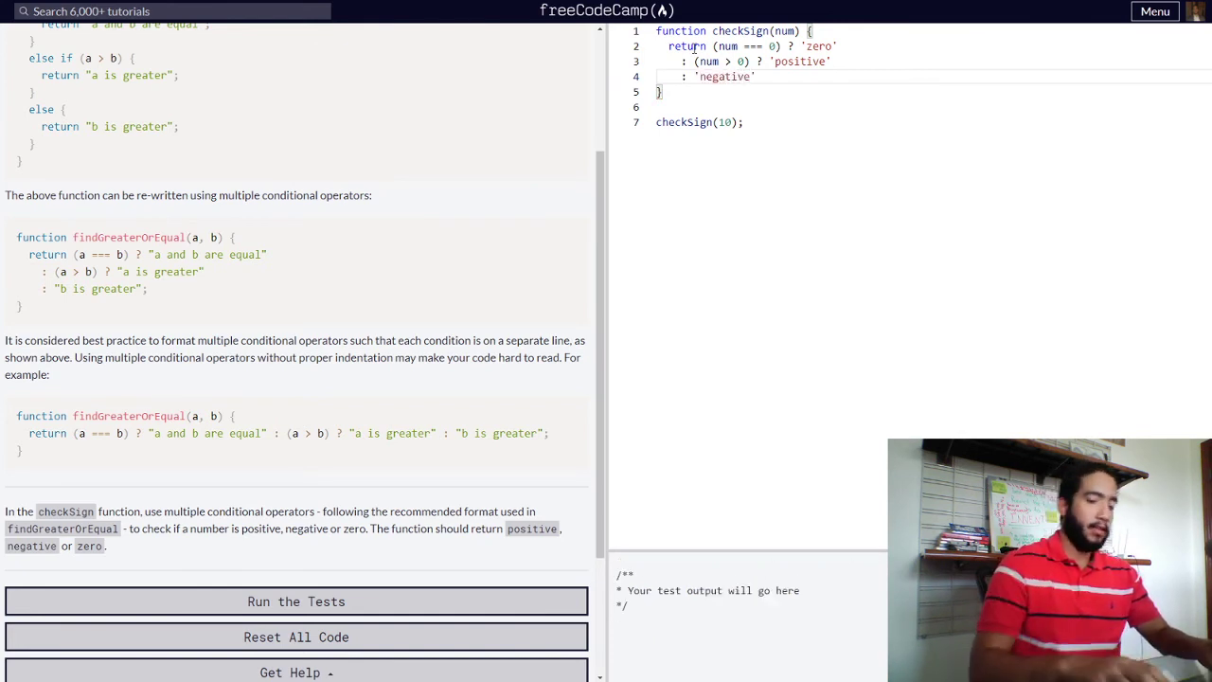
click(755, 76)
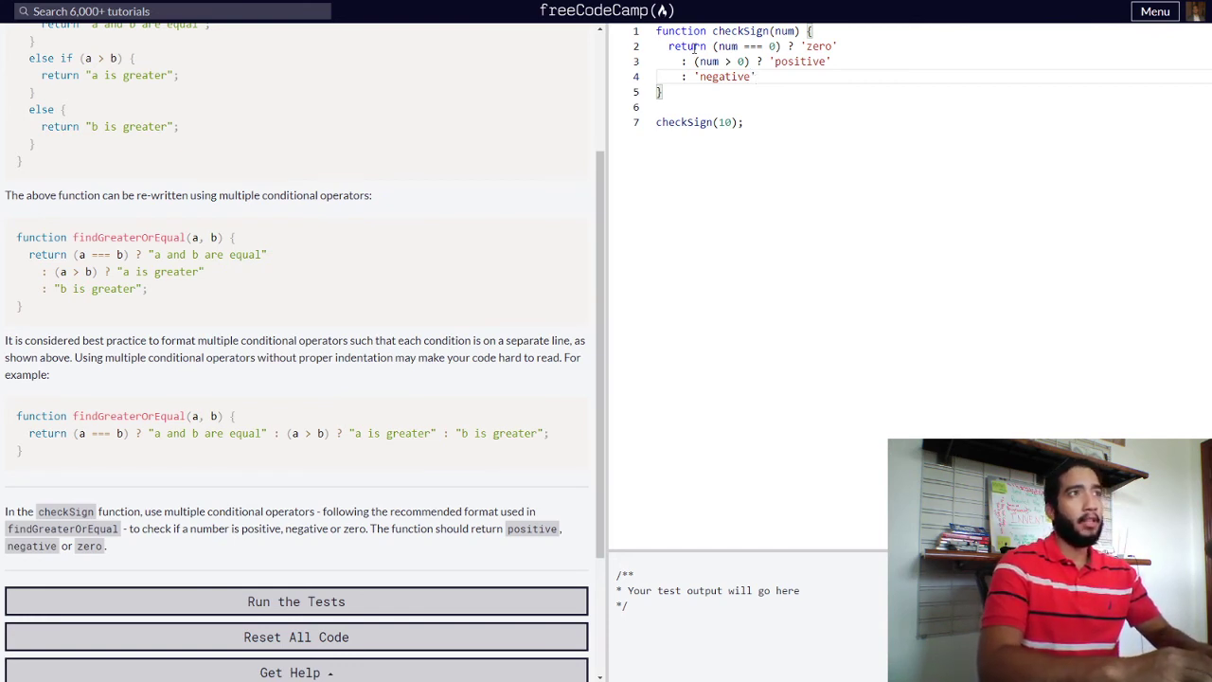
text(;)
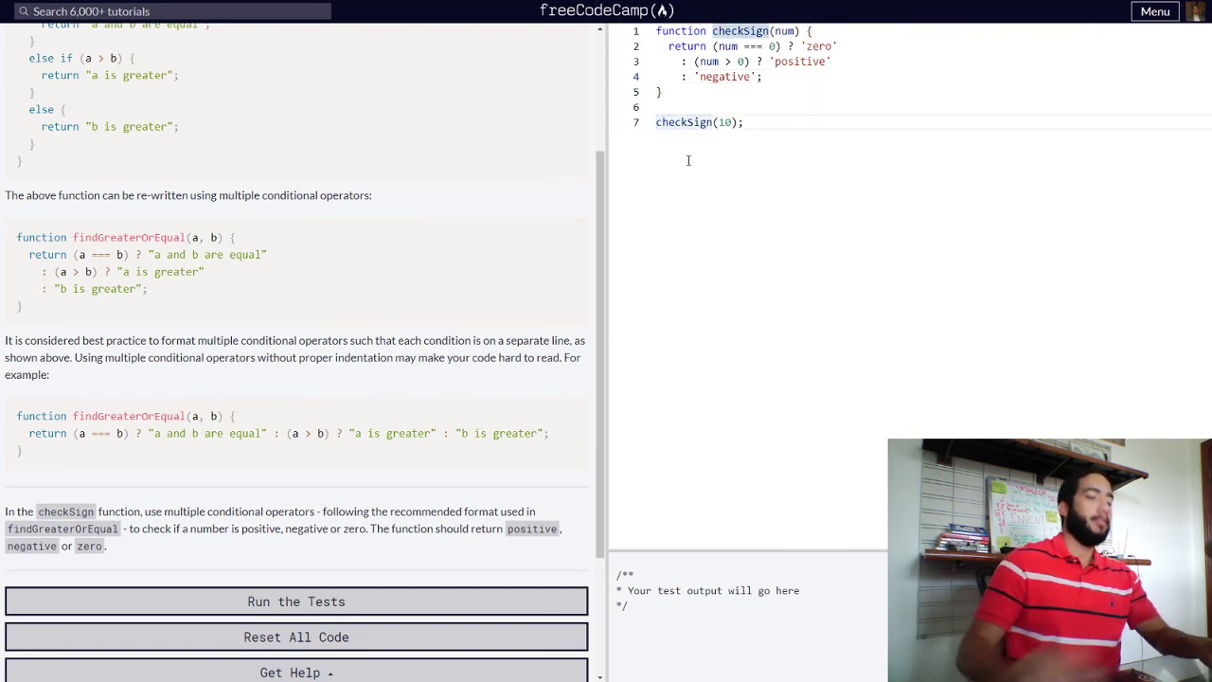
Wrap the checkSign(10) call in console.log so the console shows positive
text(console.)
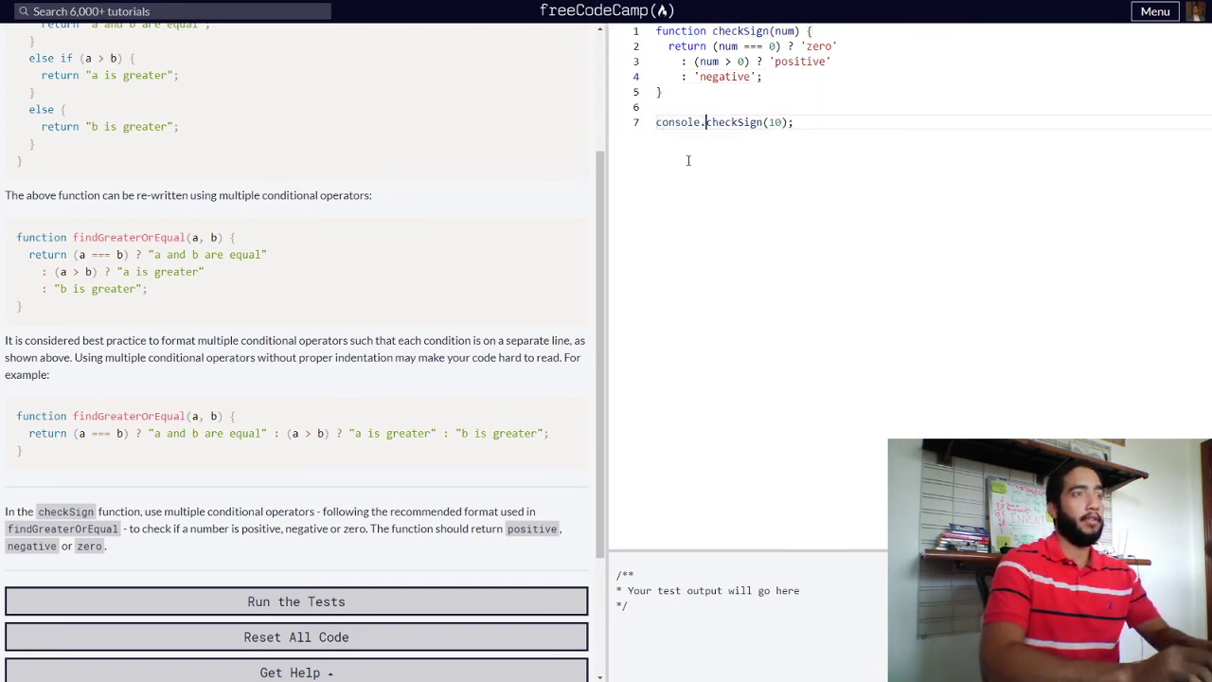
text(log()
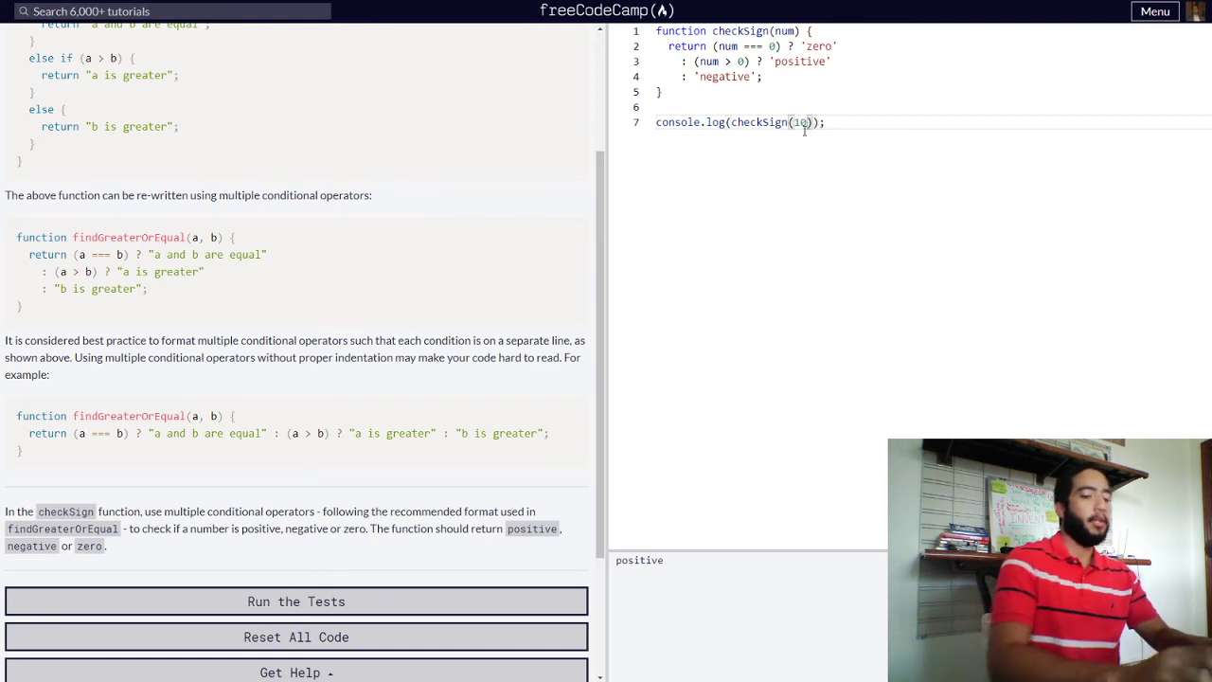
Test checkSign with 0 for zero, then a negative argument to see negative in the console
key(Backspace)
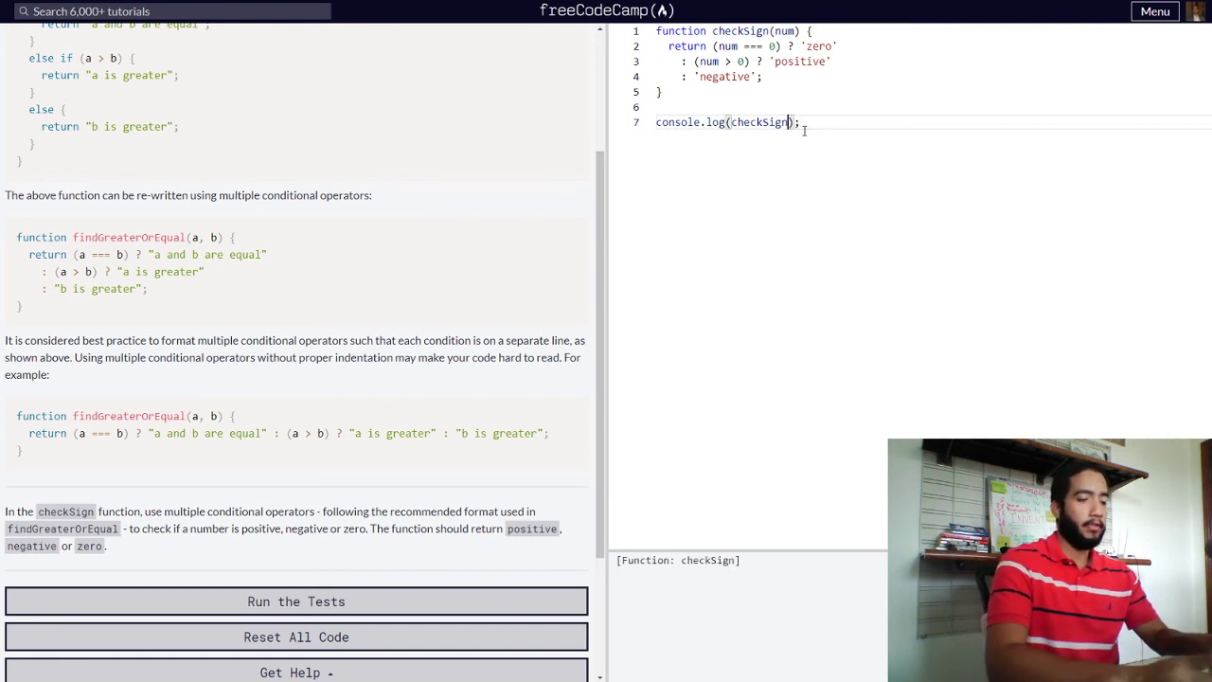
text(0))
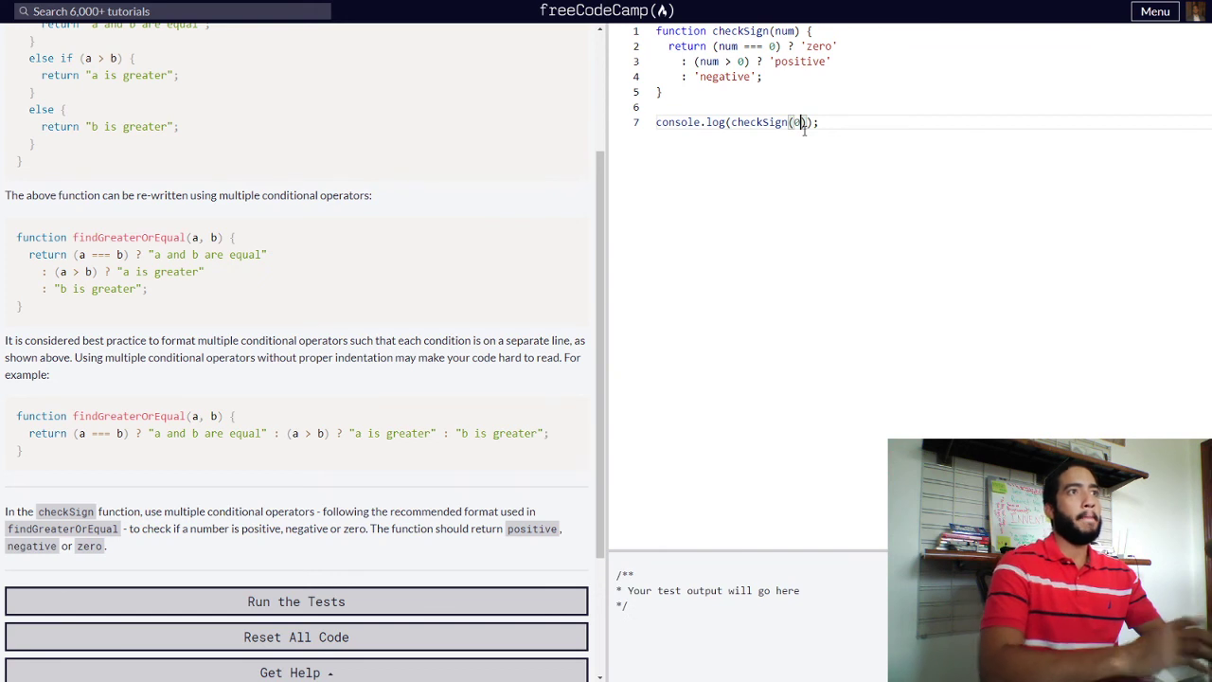
text(0)
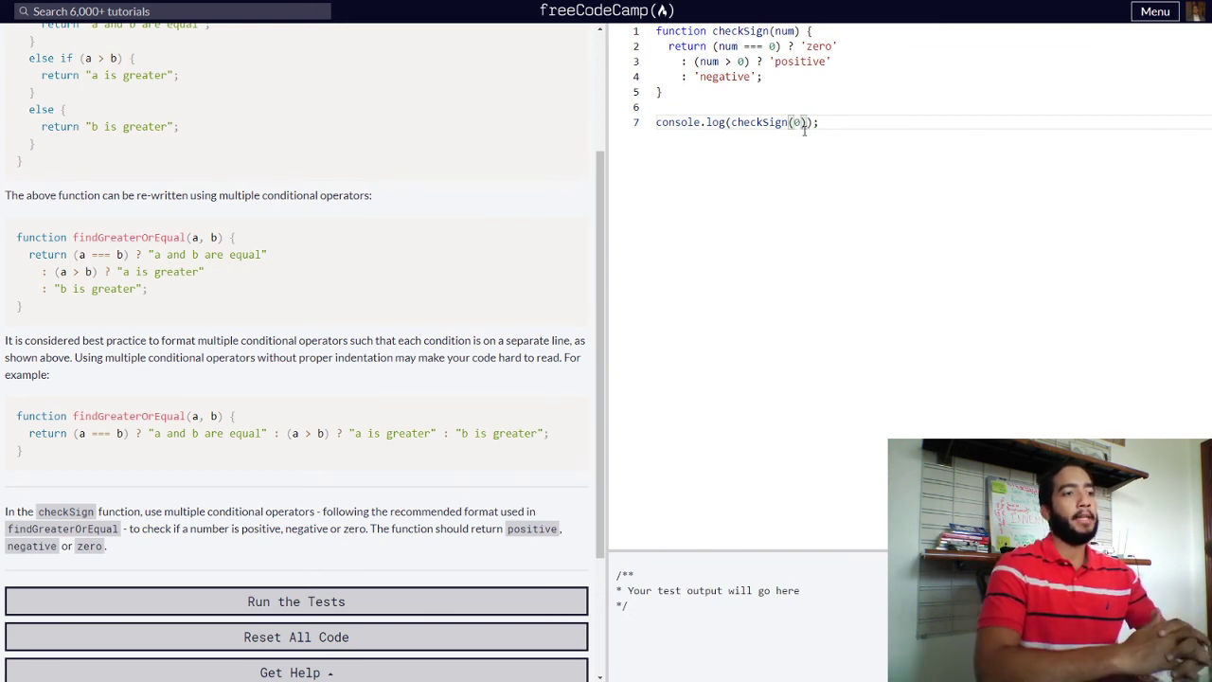
click(297, 601)
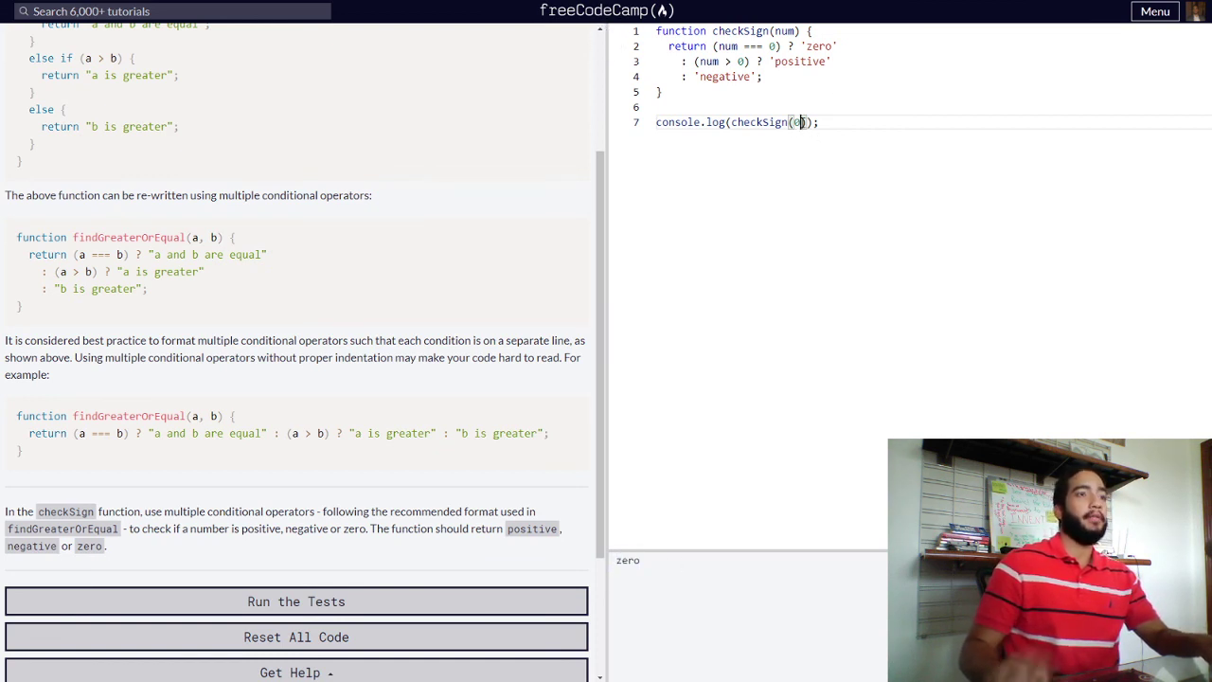
text(-1)
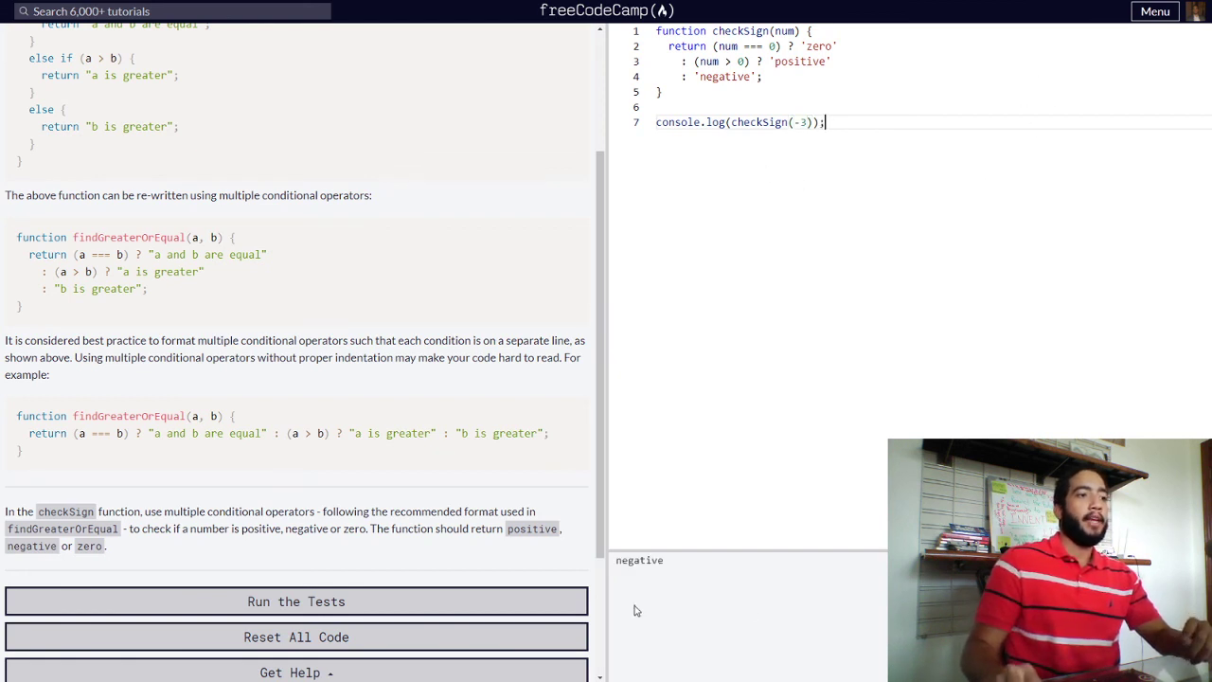
double_click(639, 560)
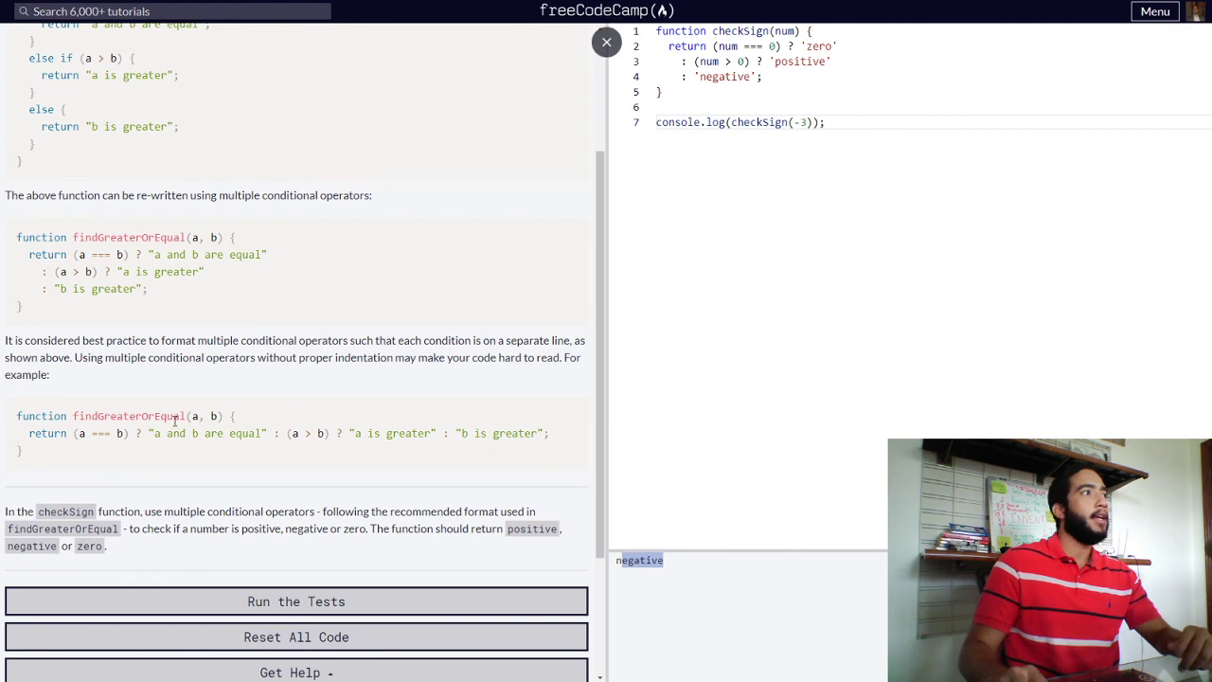
scroll(up, 3)
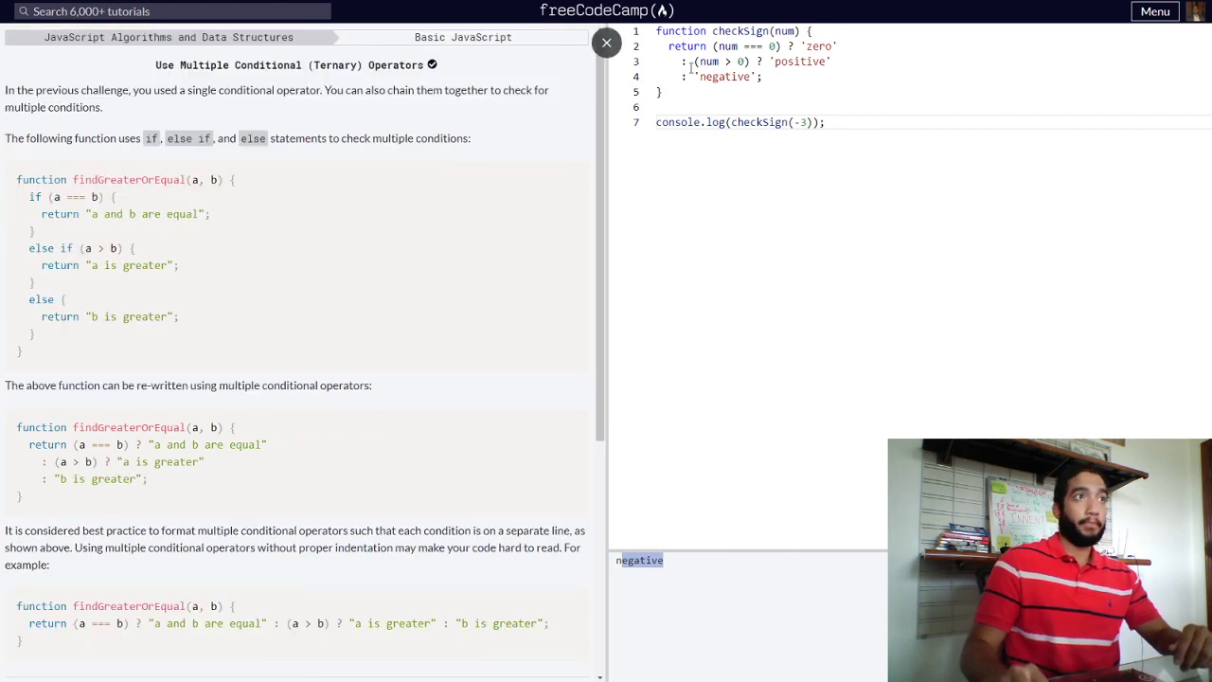